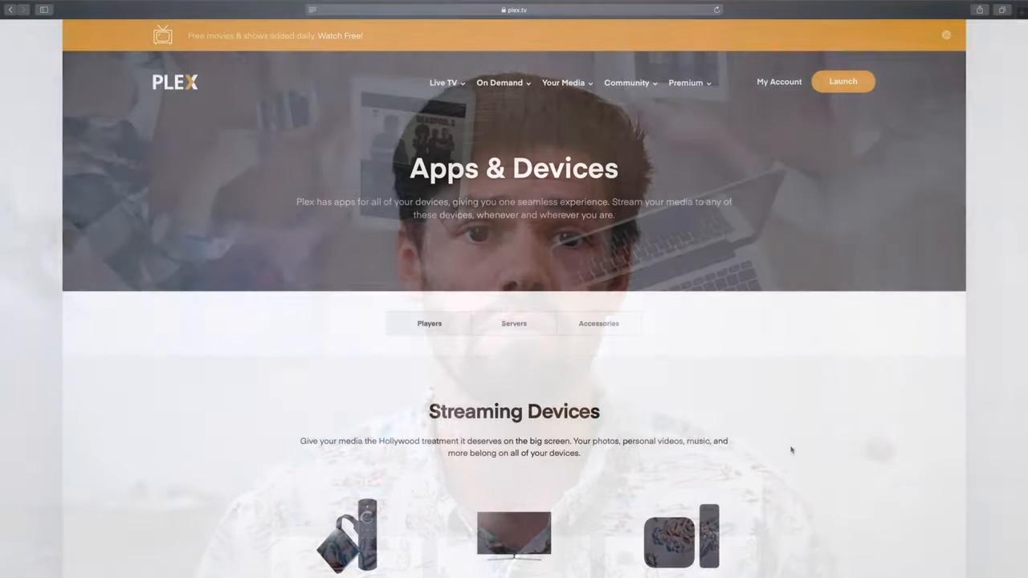
# Open Plex Media Server from the All Packages list in Package Center.
pyautogui.scroll(-3)
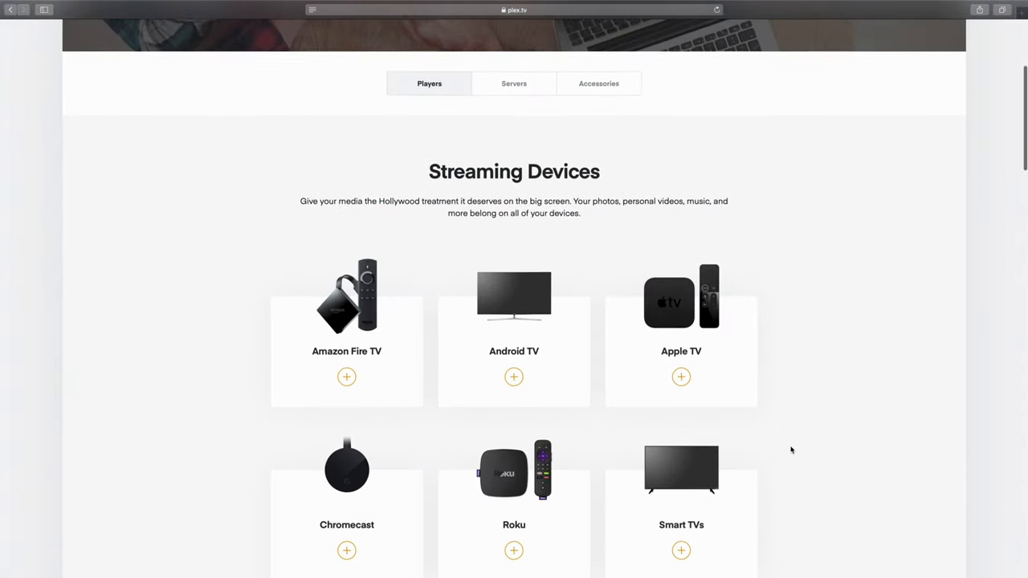
pyautogui.scroll(-3)
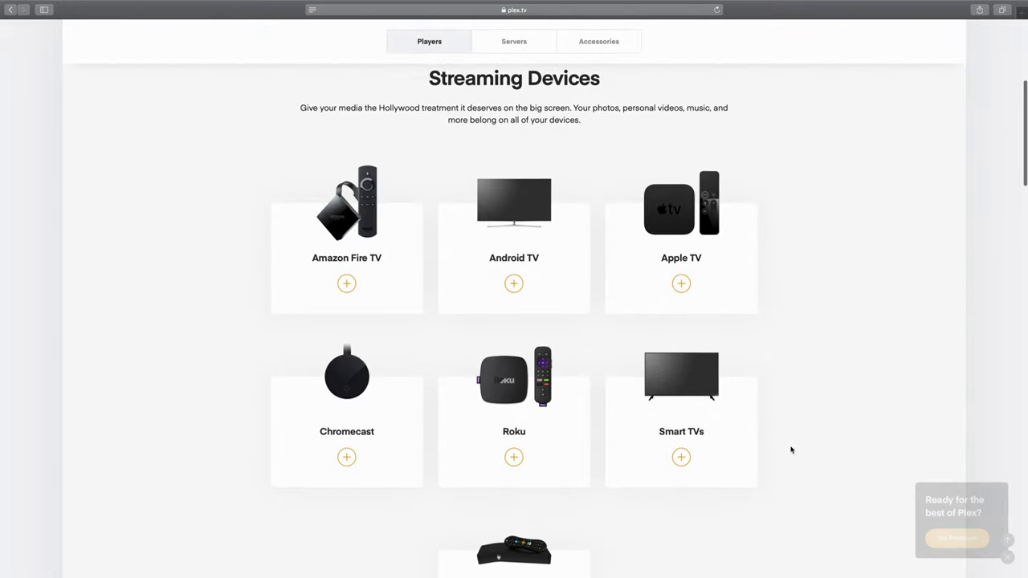
pyautogui.scroll(-3)
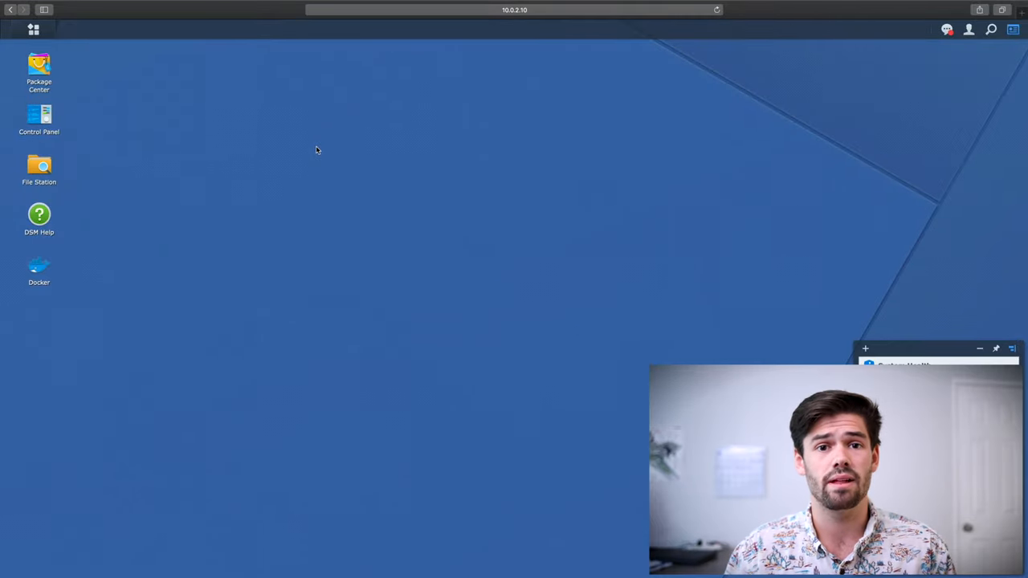
pyautogui.moveTo(293, 122)
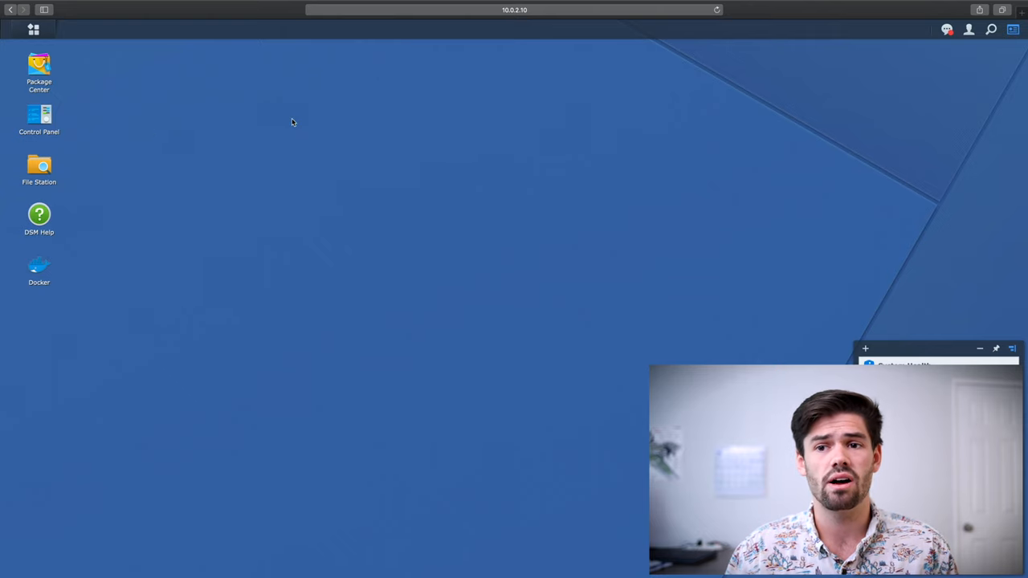
pyautogui.doubleClick(39, 68)
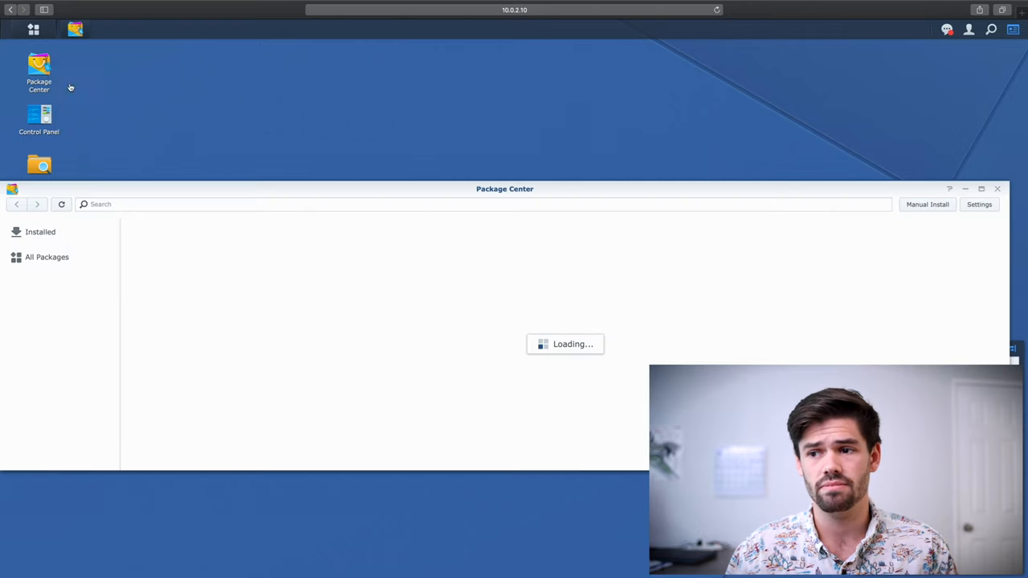
pyautogui.click(47, 256)
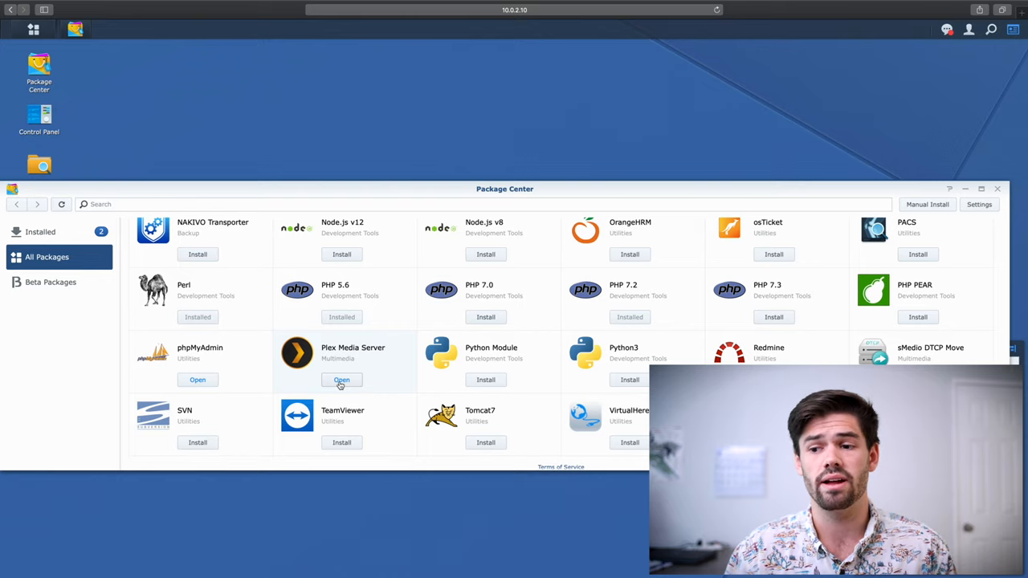
pyautogui.click(342, 379)
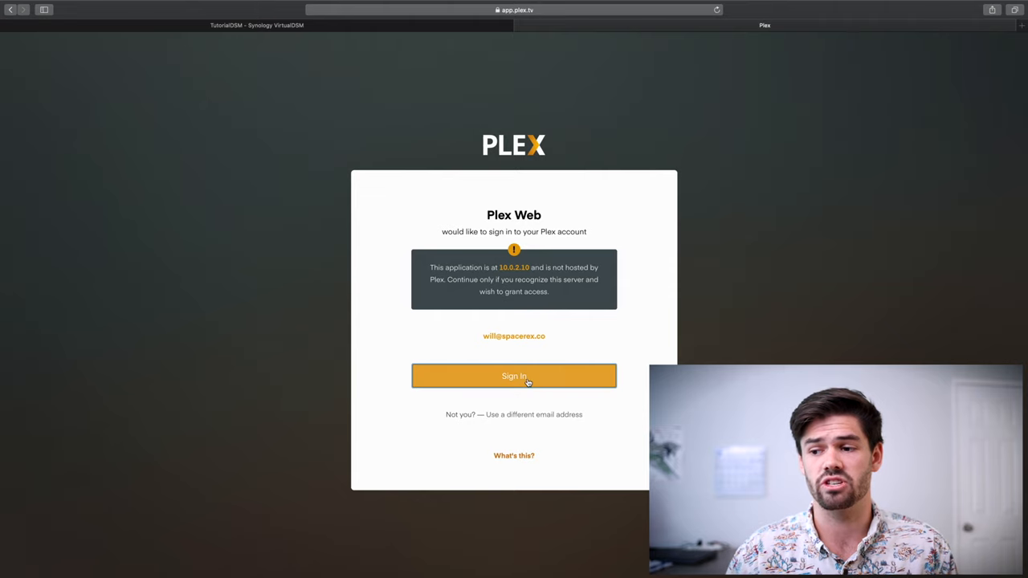
# Sign in to the Plex account and dismiss the How Plex Works introduction.
pyautogui.click(514, 376)
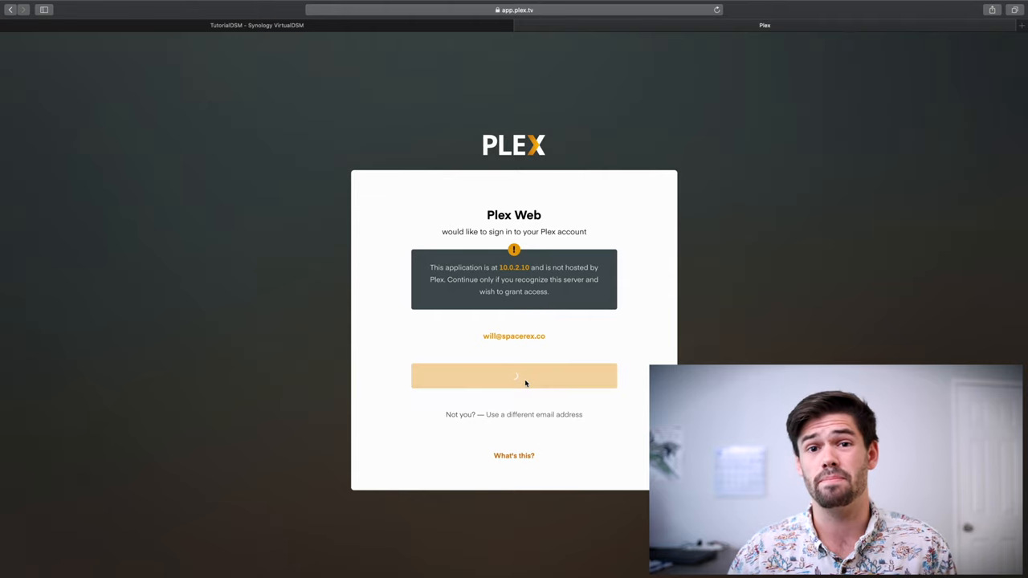
pyautogui.click(513, 376)
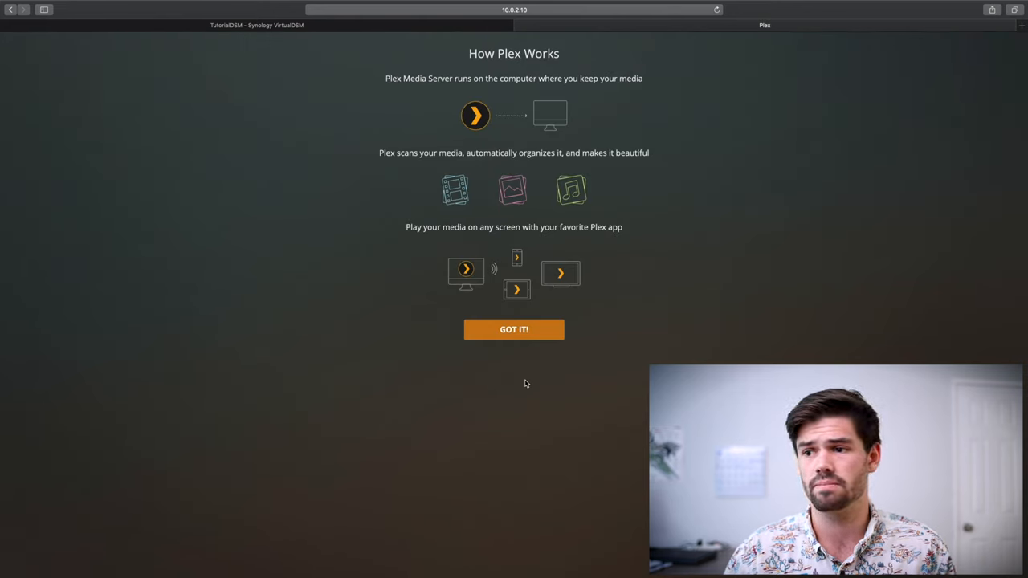
pyautogui.moveTo(430, 73)
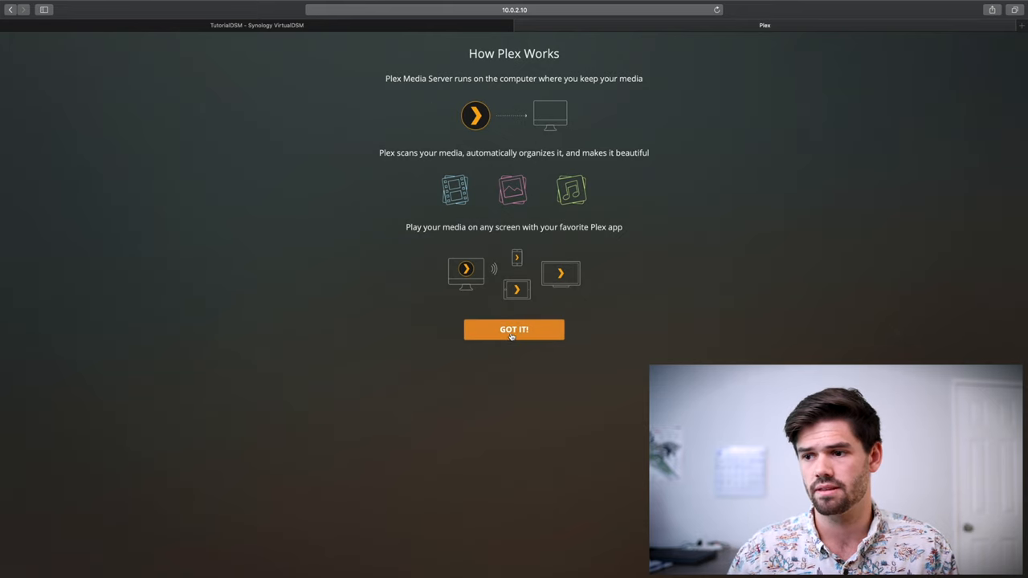
pyautogui.click(513, 330)
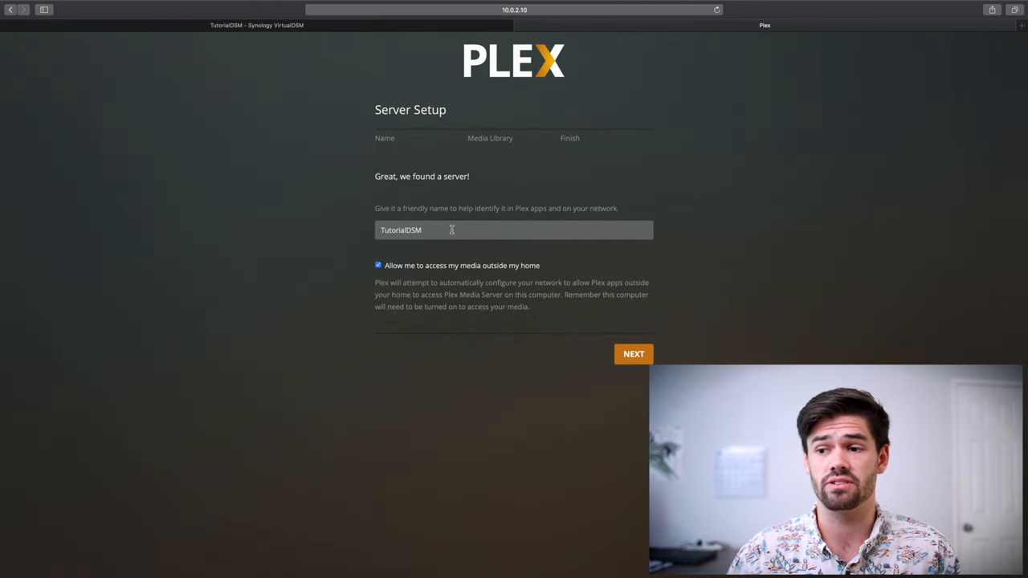
# Name the server 'Synology Host', disable outside-home media access, and proceed to Media Library.
pyautogui.write('Synology Host')
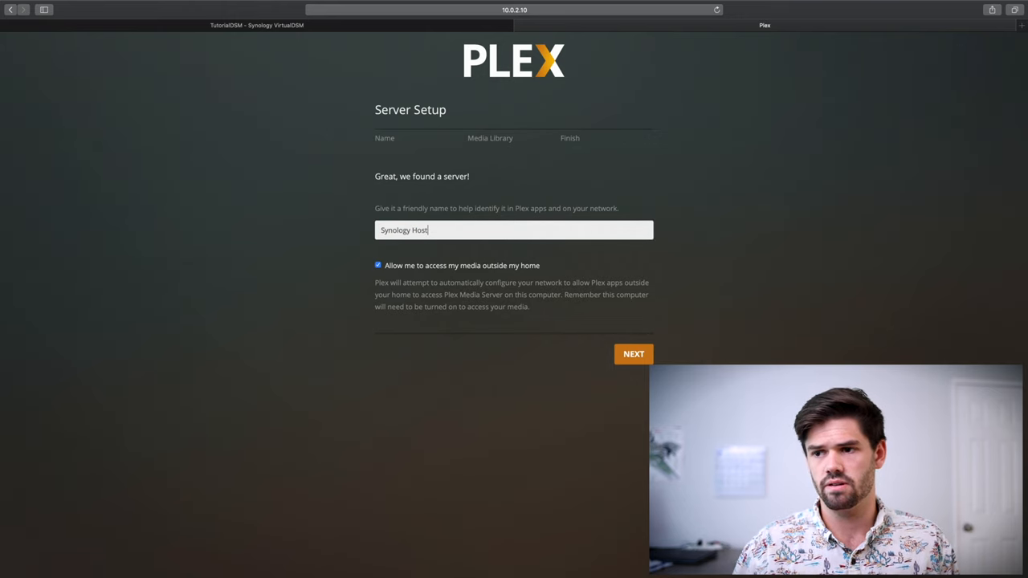
pyautogui.moveTo(343, 275)
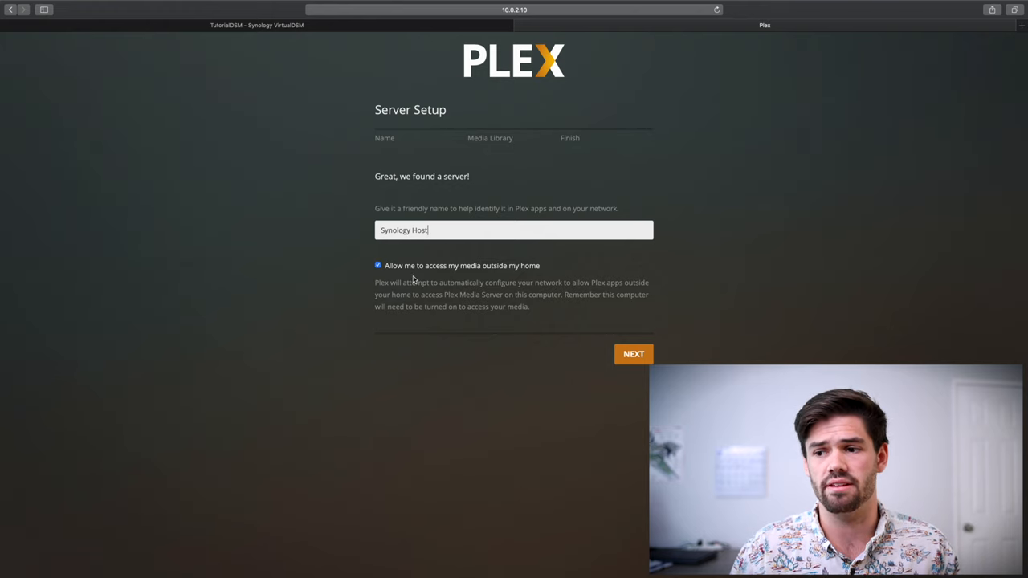
pyautogui.click(378, 265)
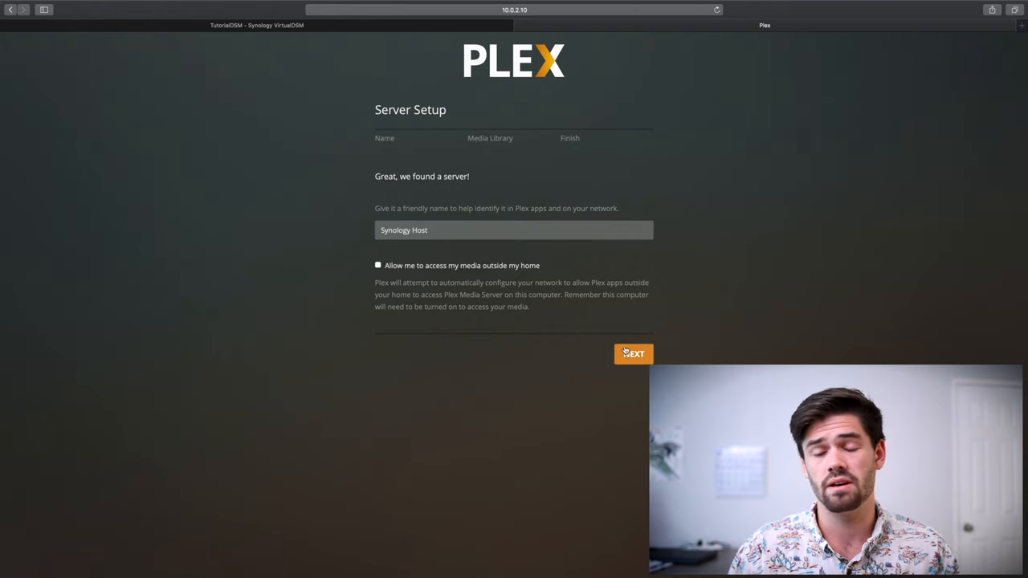
pyautogui.click(634, 354)
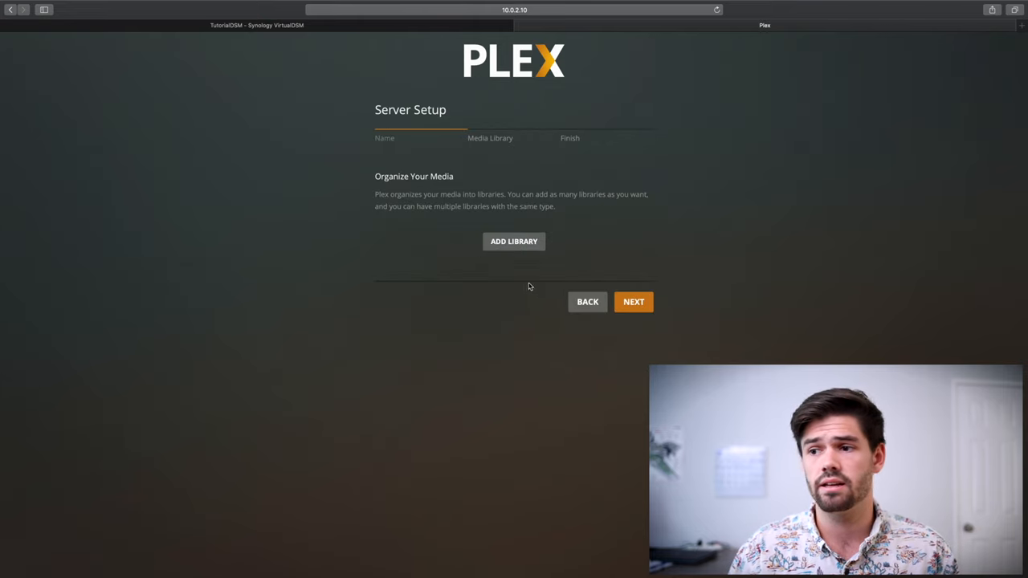
# Add a Movies library using the /volume1/general folder and advance to the Finish step.
pyautogui.click(514, 241)
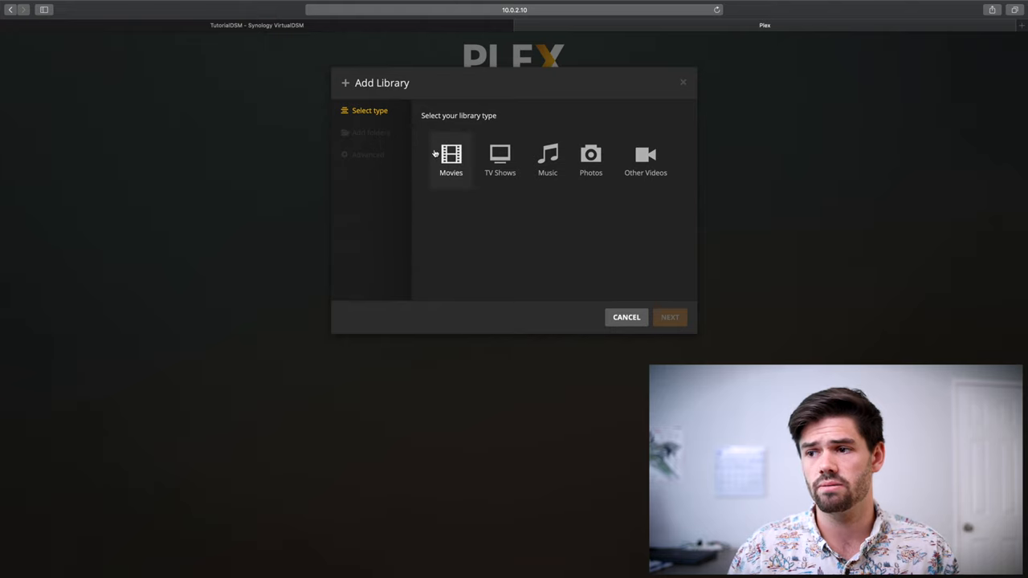
pyautogui.click(451, 159)
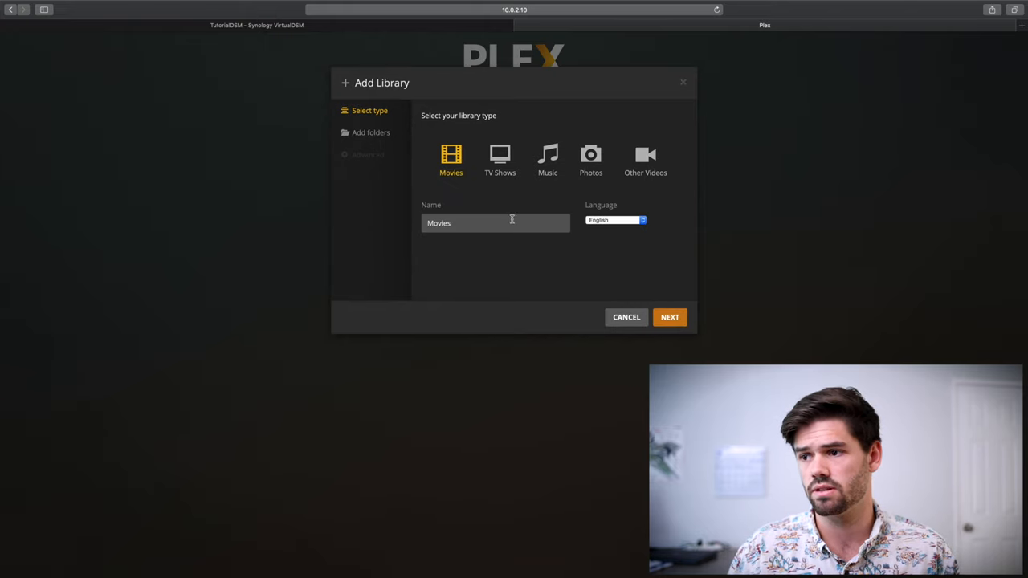
pyautogui.click(669, 317)
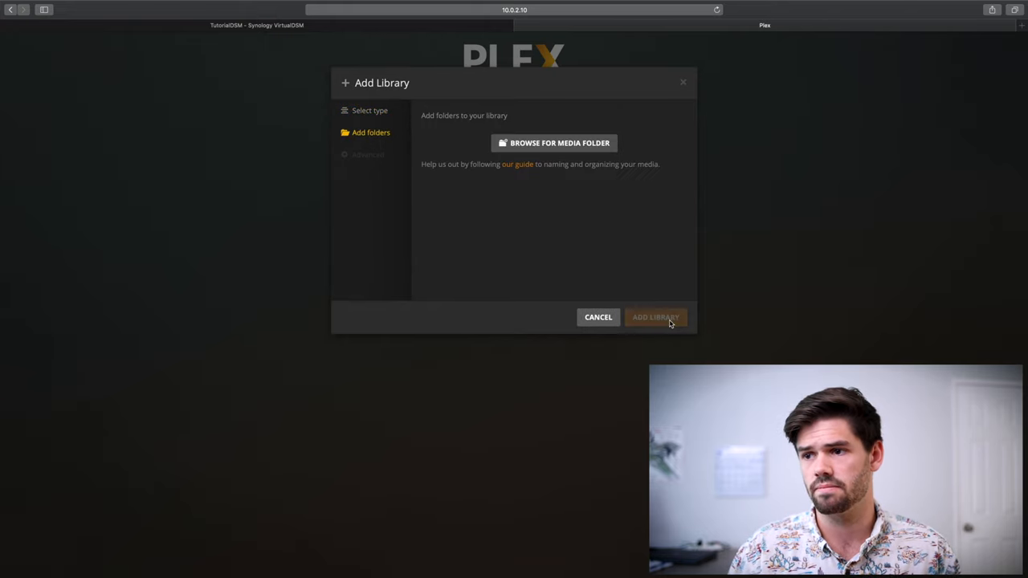
pyautogui.click(554, 143)
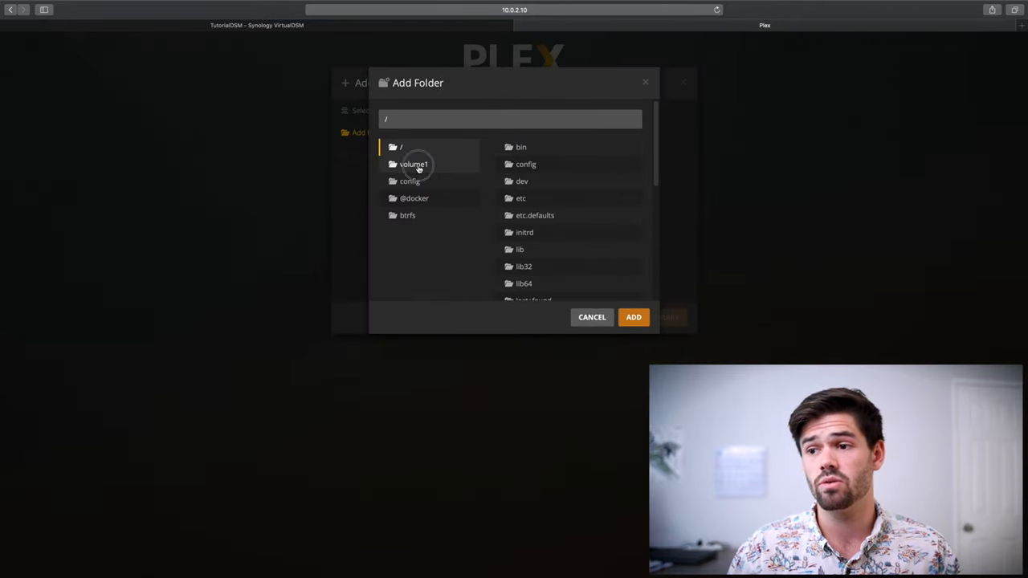
pyautogui.click(414, 164)
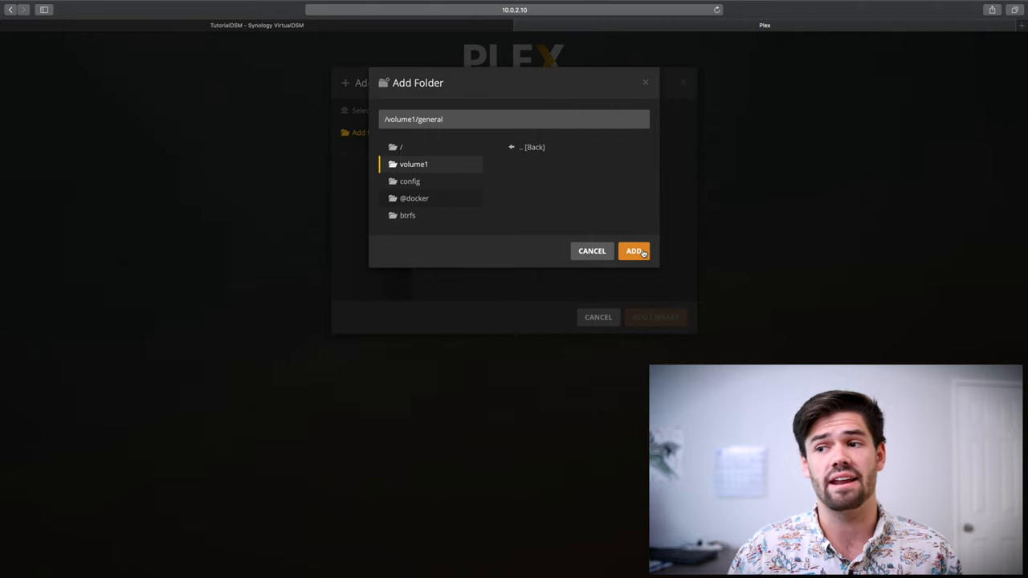
pyautogui.click(634, 250)
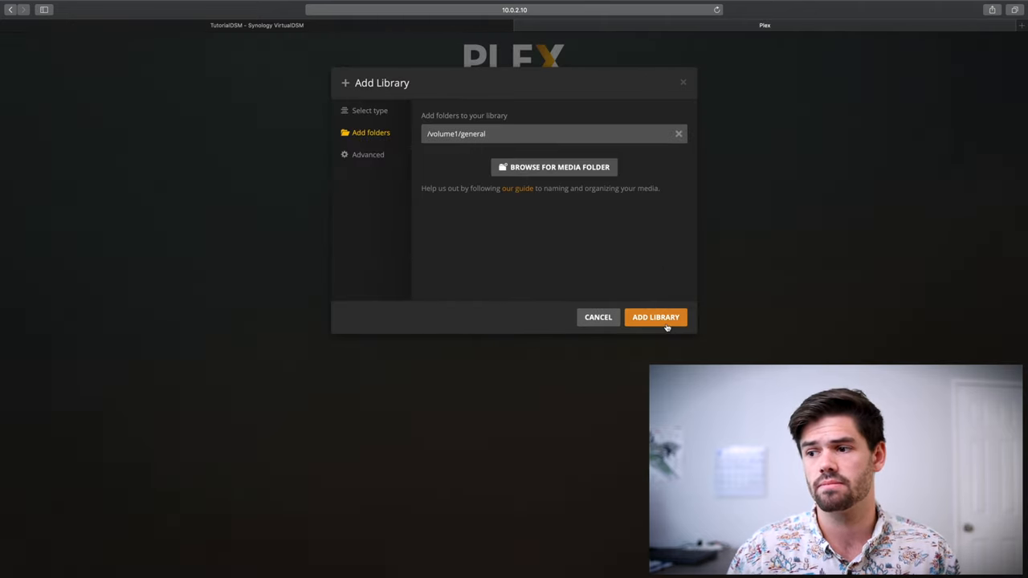
pyautogui.click(655, 316)
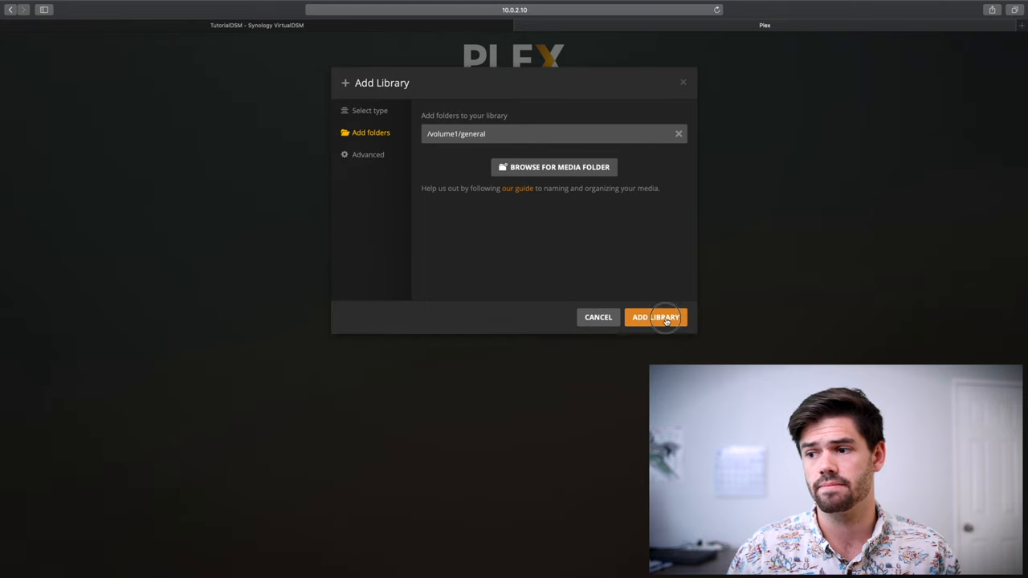
pyautogui.click(655, 317)
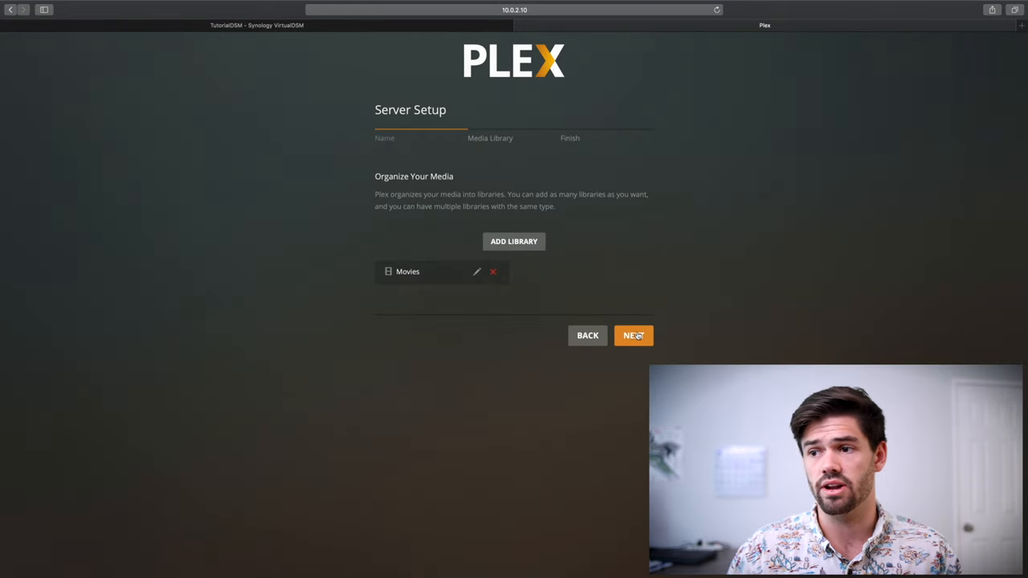
pyautogui.click(634, 335)
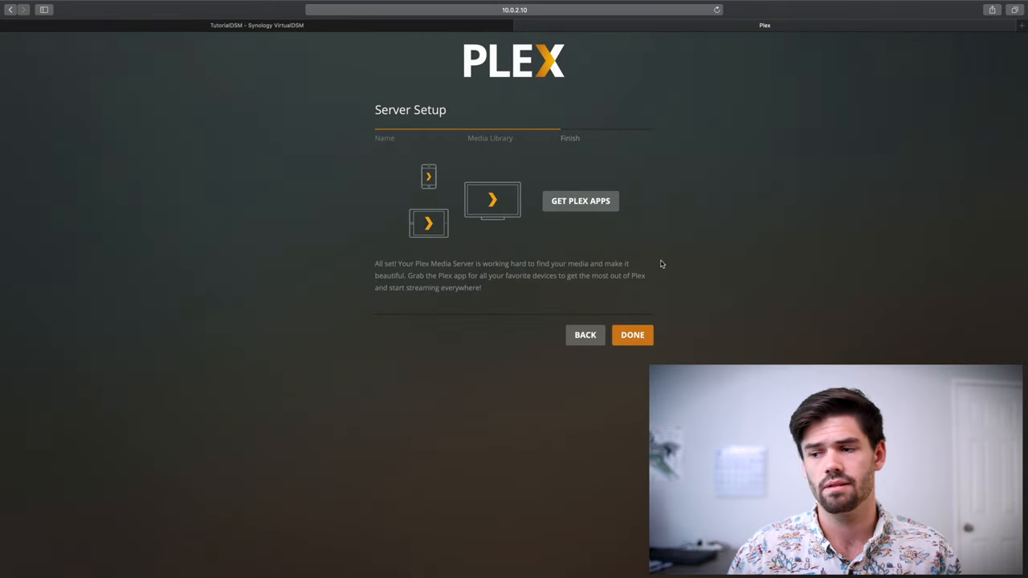
# Complete the setup wizard, keeping Movies pinned in the navigation.
pyautogui.click(633, 335)
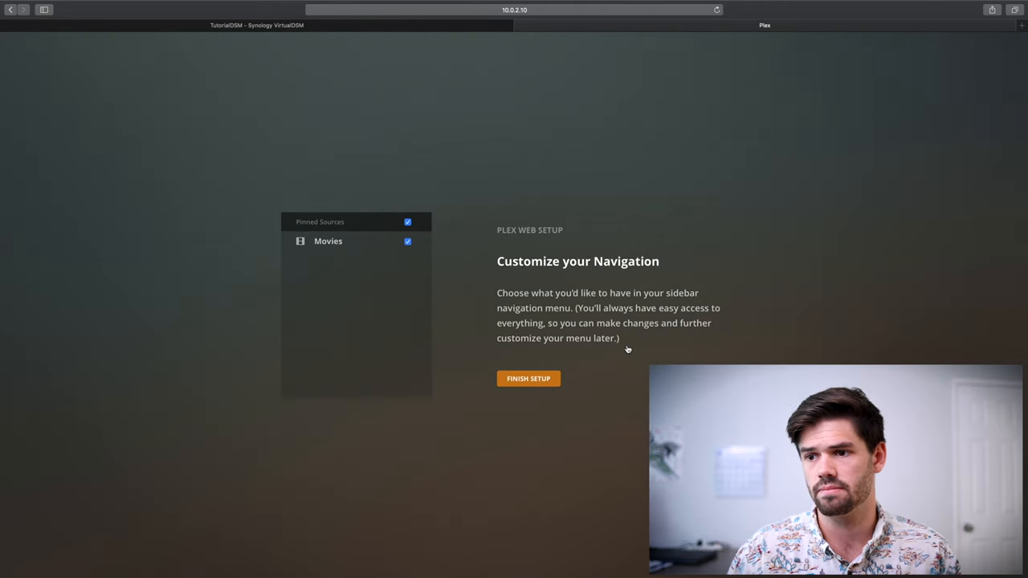
pyautogui.click(528, 378)
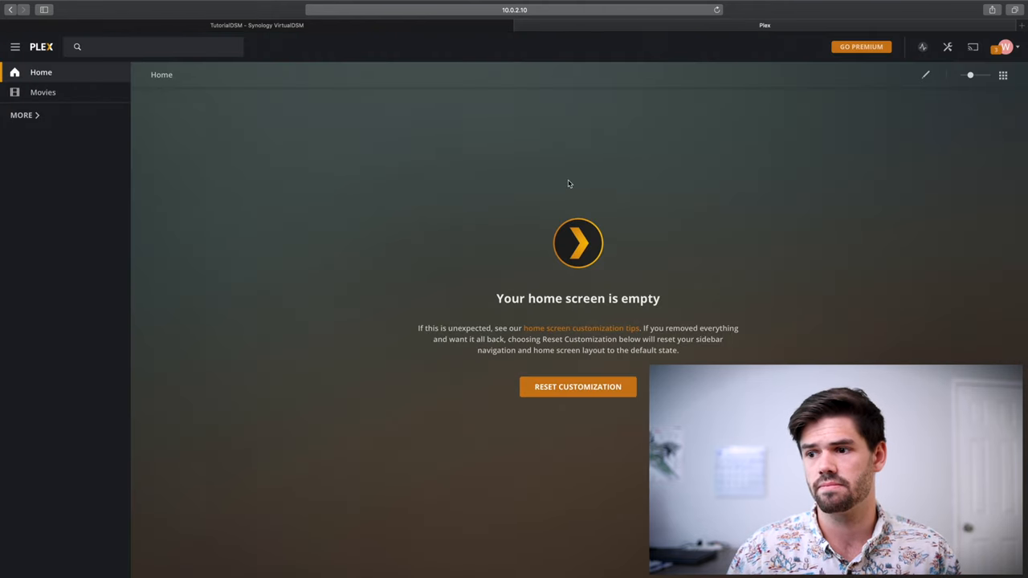
pyautogui.moveTo(447, 232)
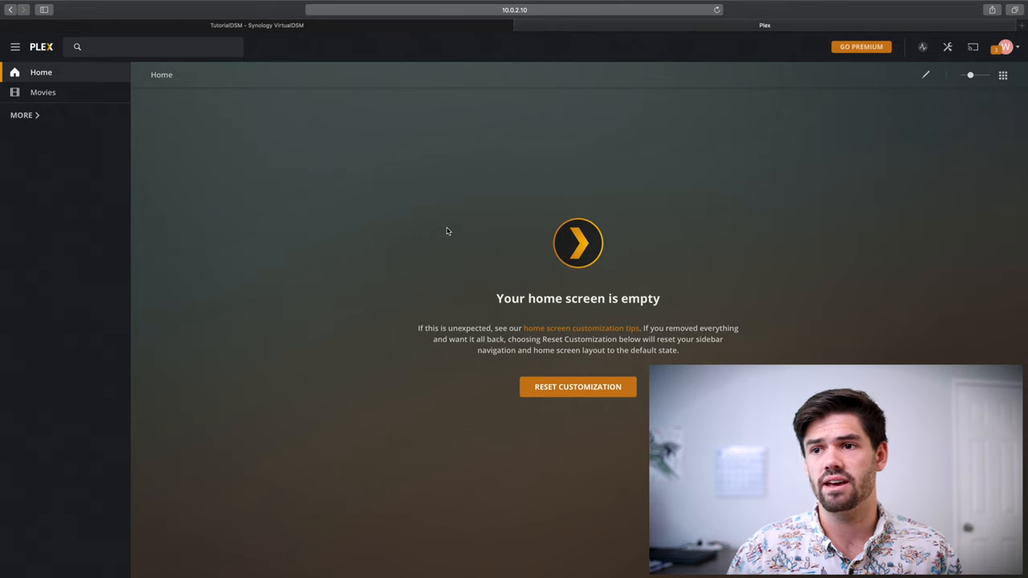
pyautogui.moveTo(337, 35)
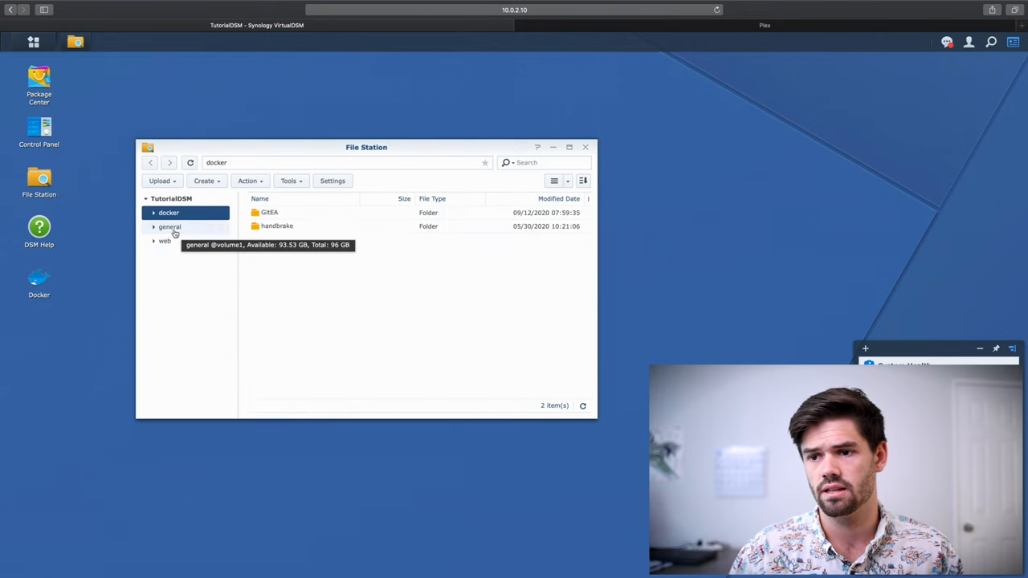
# Select taken.MOV in the general shared folder, then launch Control Panel.
pyautogui.click(170, 227)
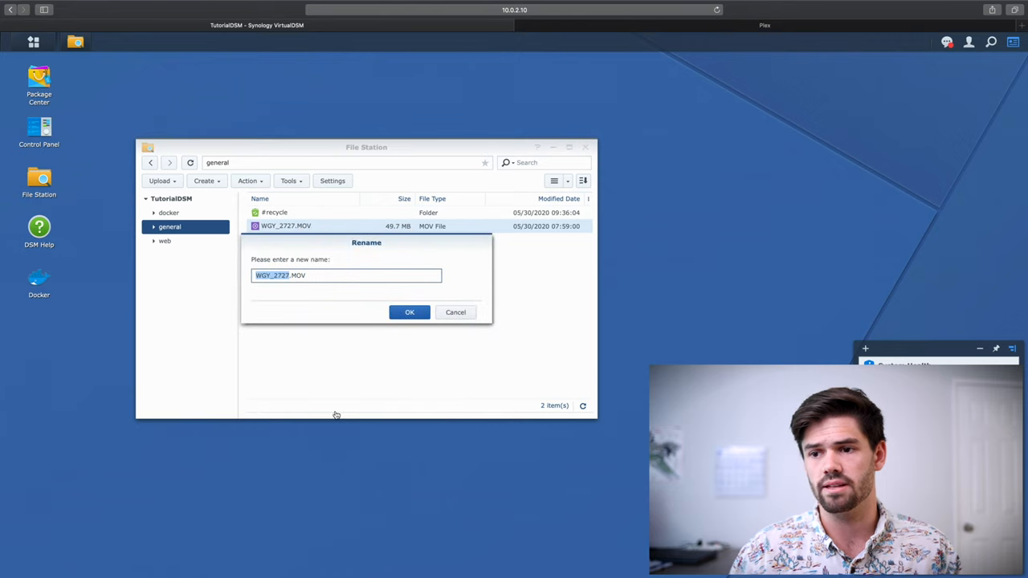
pyautogui.write('ta.MOV')
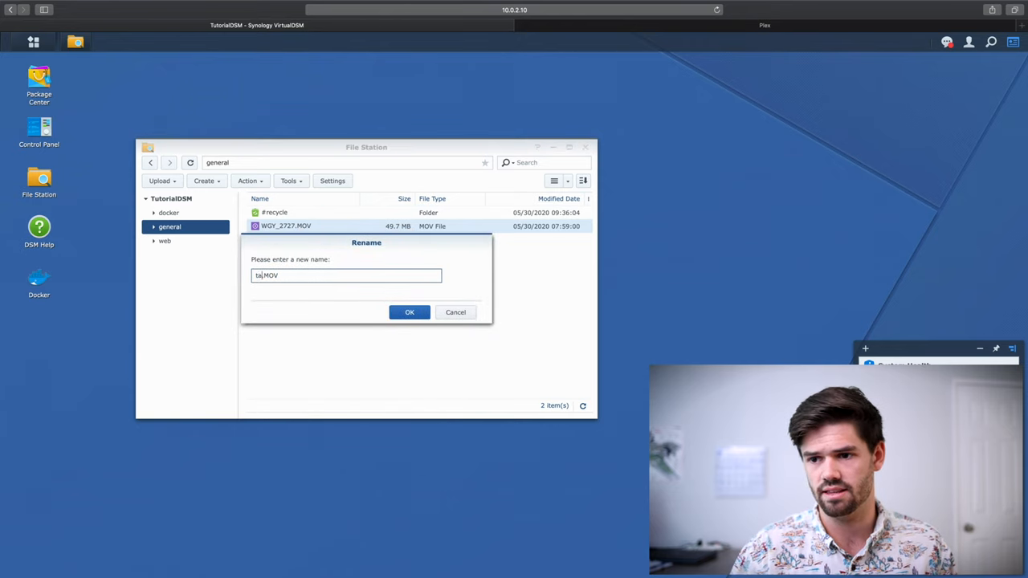
pyautogui.click(409, 312)
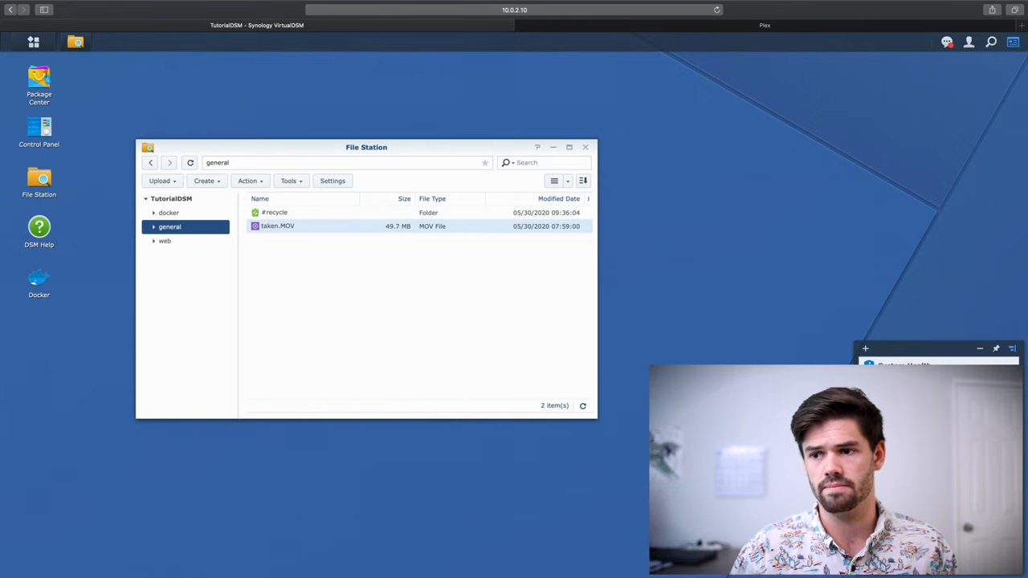
pyautogui.moveTo(165, 241)
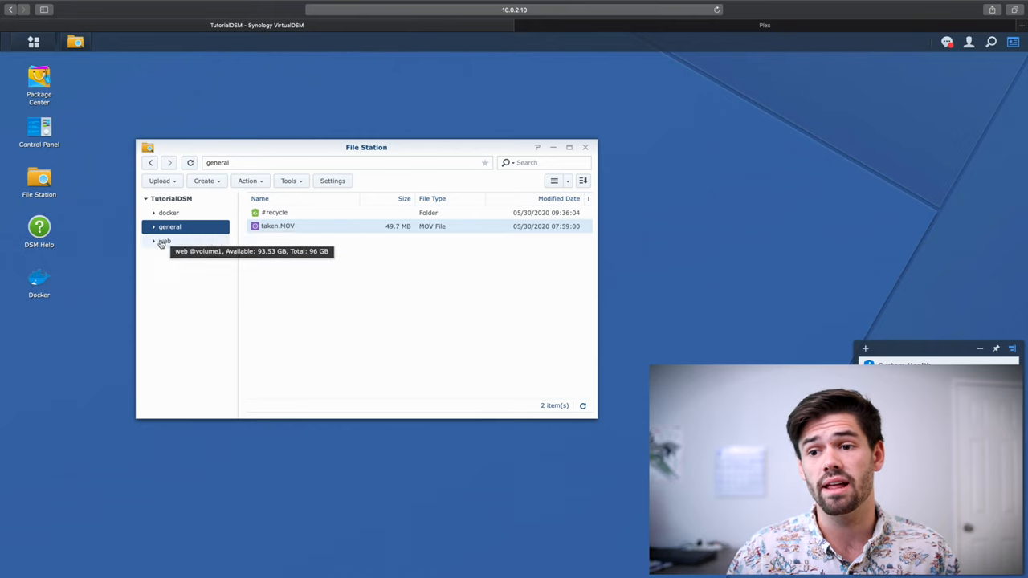
pyautogui.moveTo(38, 129)
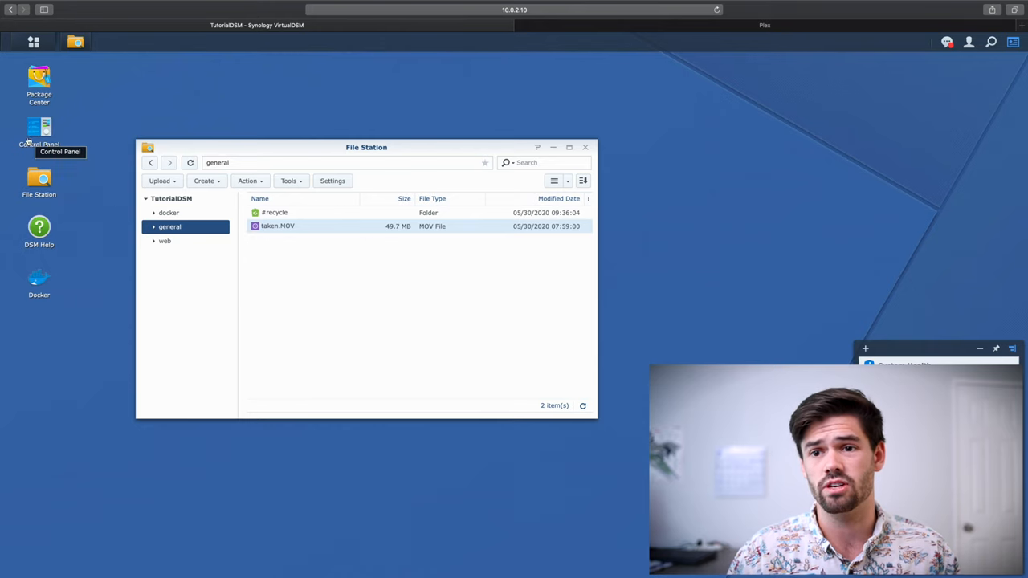
pyautogui.click(39, 133)
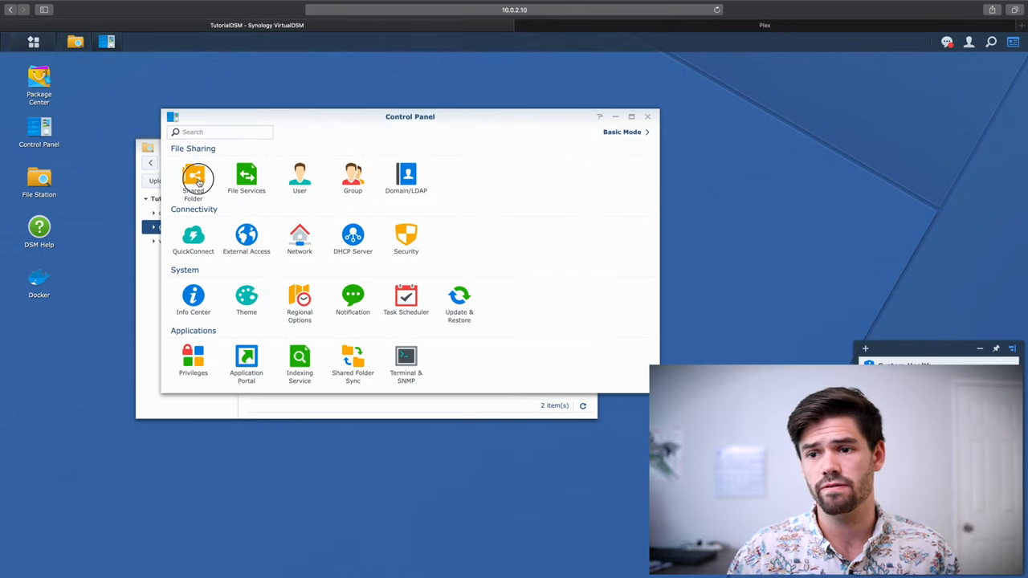
# Tick Read/Write for the plex user in the general folder's Permissions and save.
pyautogui.click(192, 178)
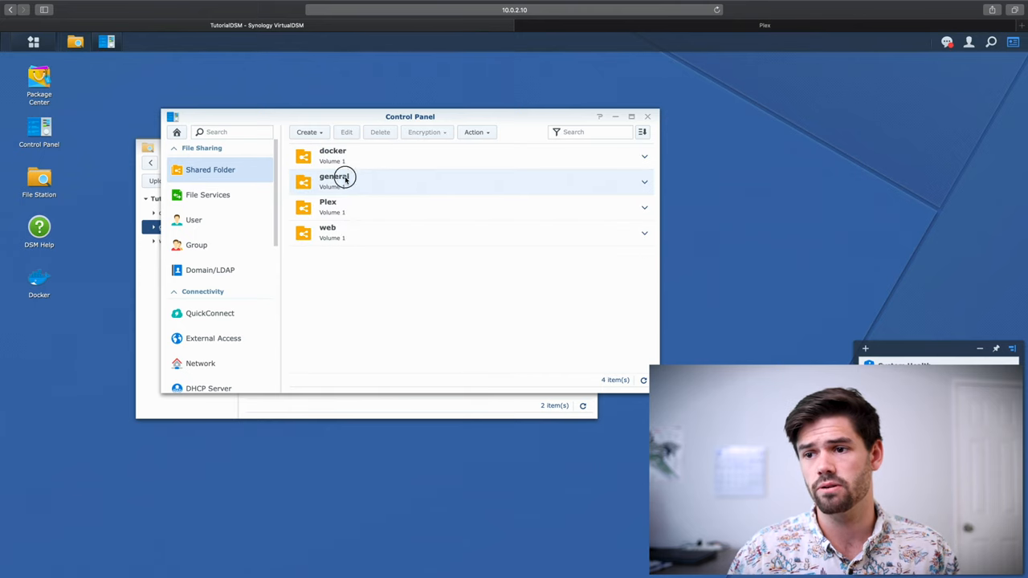
pyautogui.doubleClick(335, 182)
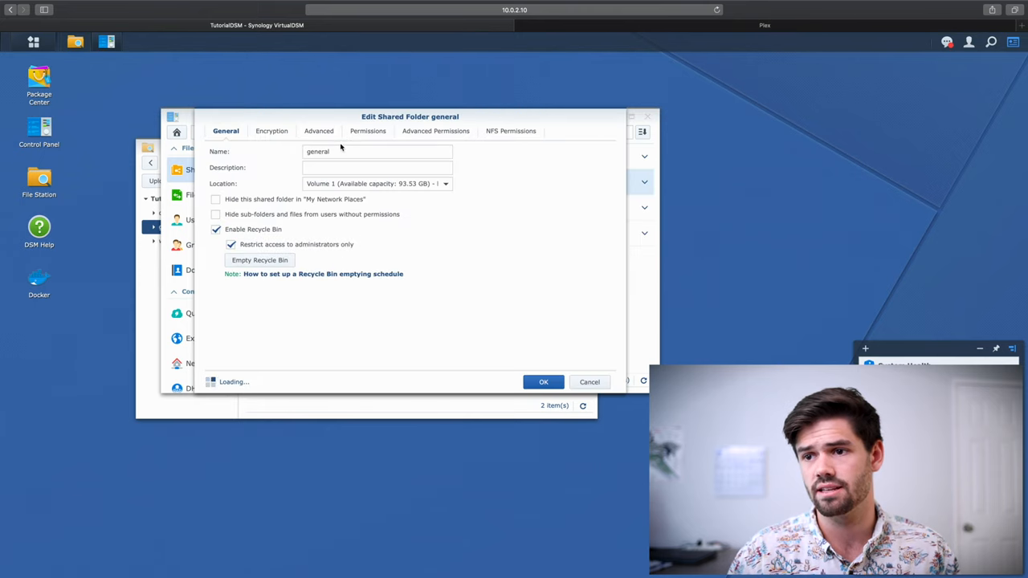
pyautogui.click(367, 131)
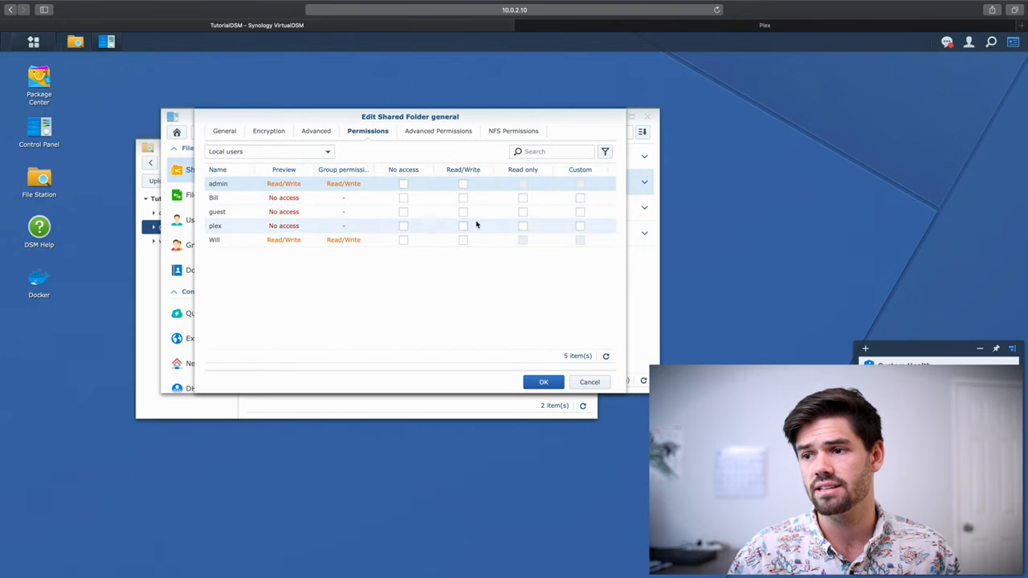
pyautogui.click(463, 226)
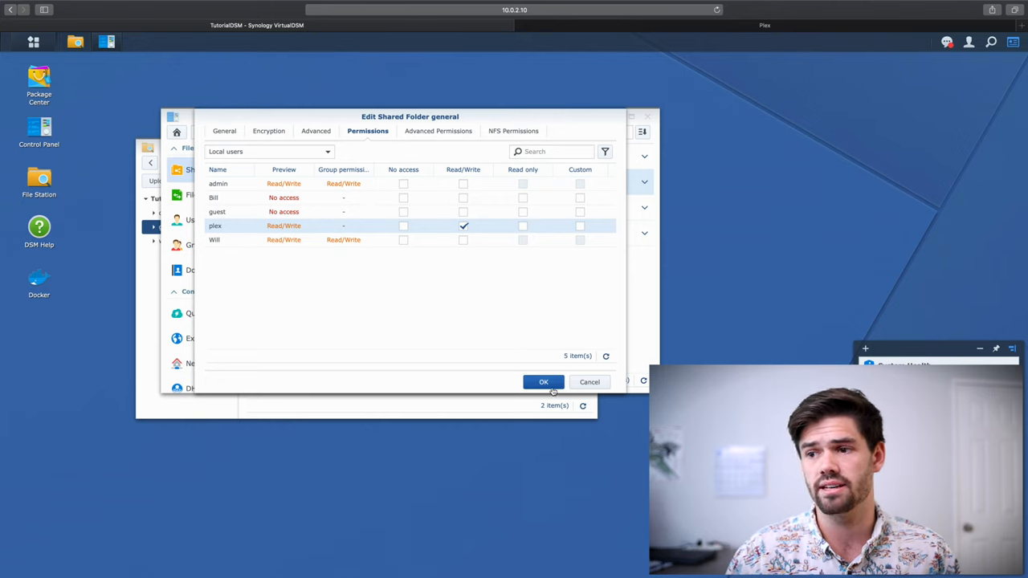
pyautogui.click(544, 381)
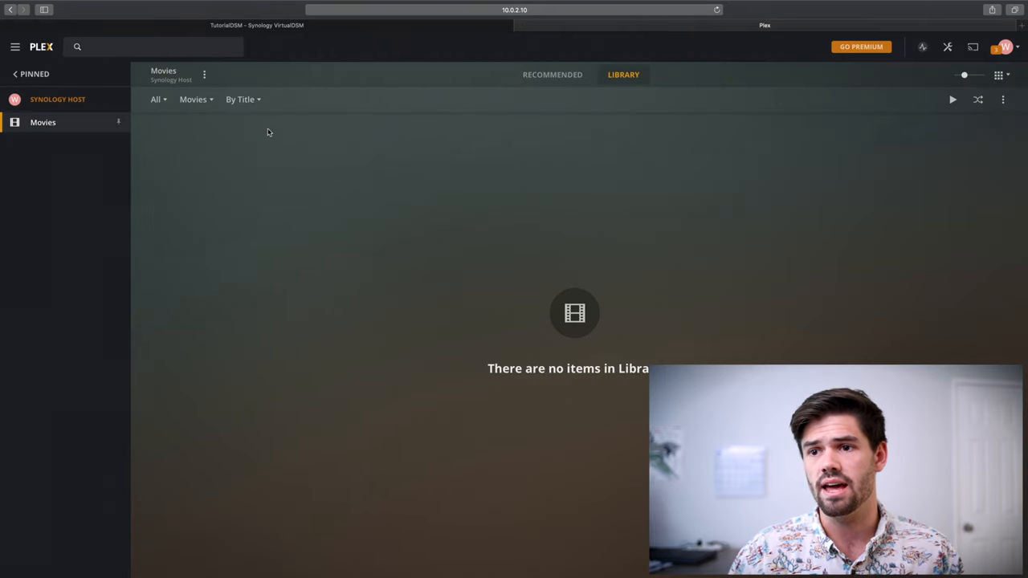
pyautogui.moveTo(201, 297)
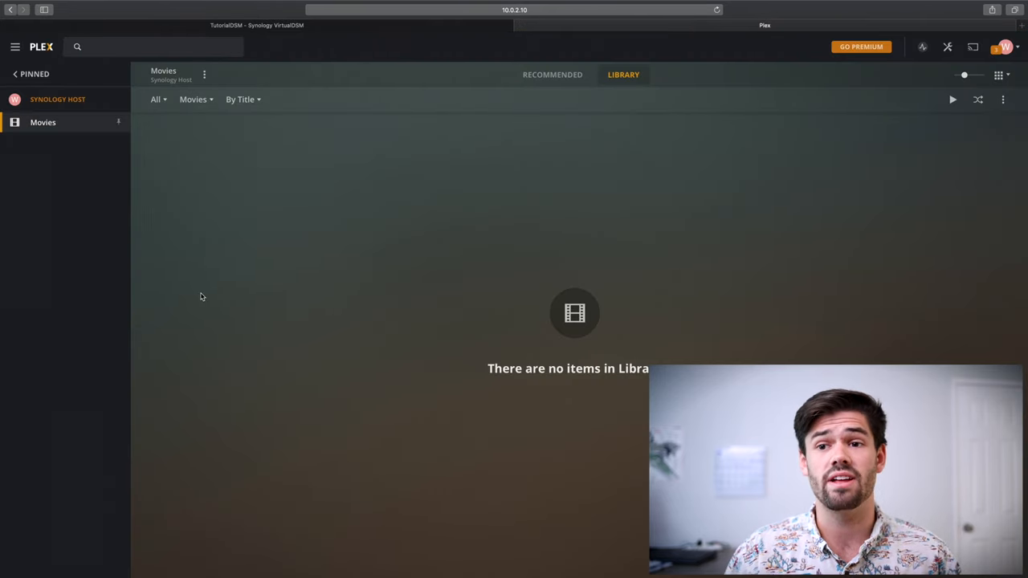
# Refresh Taken's metadata to fetch its 2008 poster and details.
pyautogui.click(204, 74)
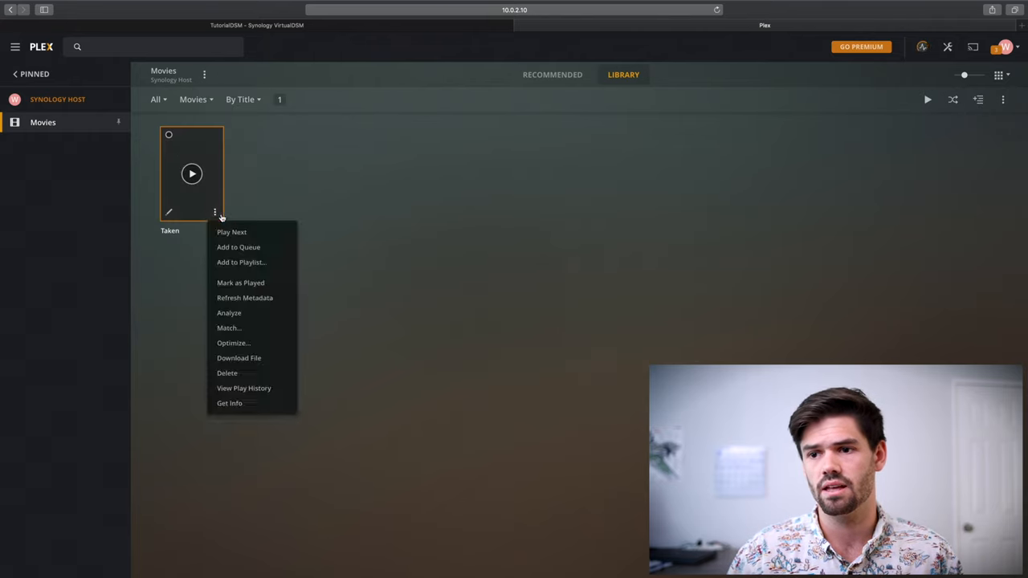
pyautogui.click(226, 310)
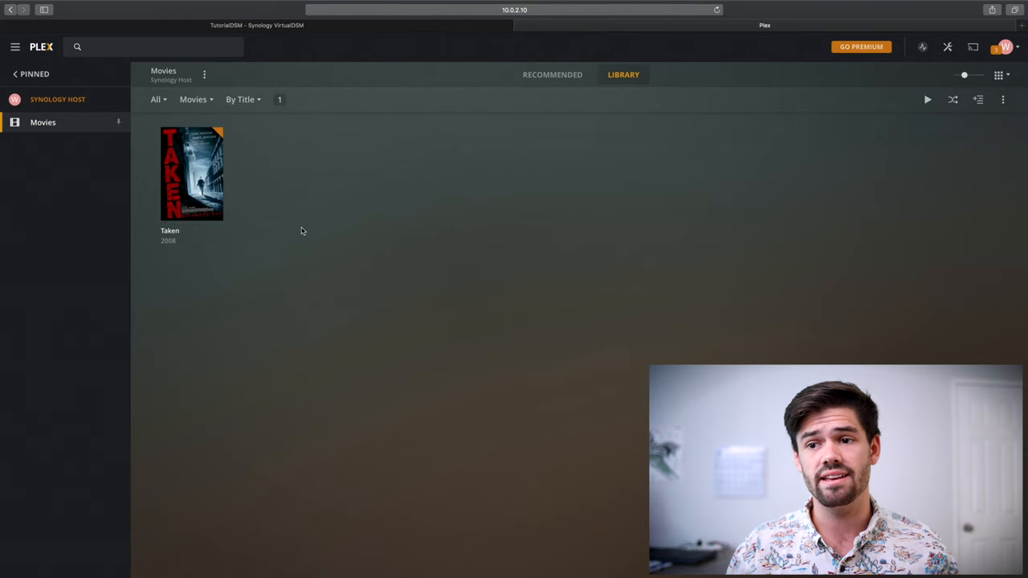
pyautogui.moveTo(192, 225)
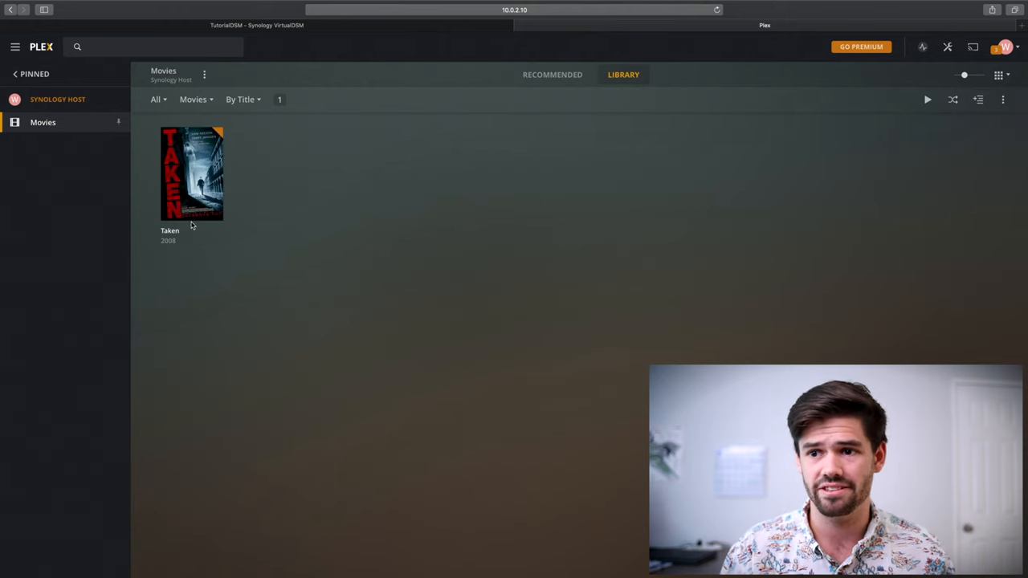
pyautogui.moveTo(227, 314)
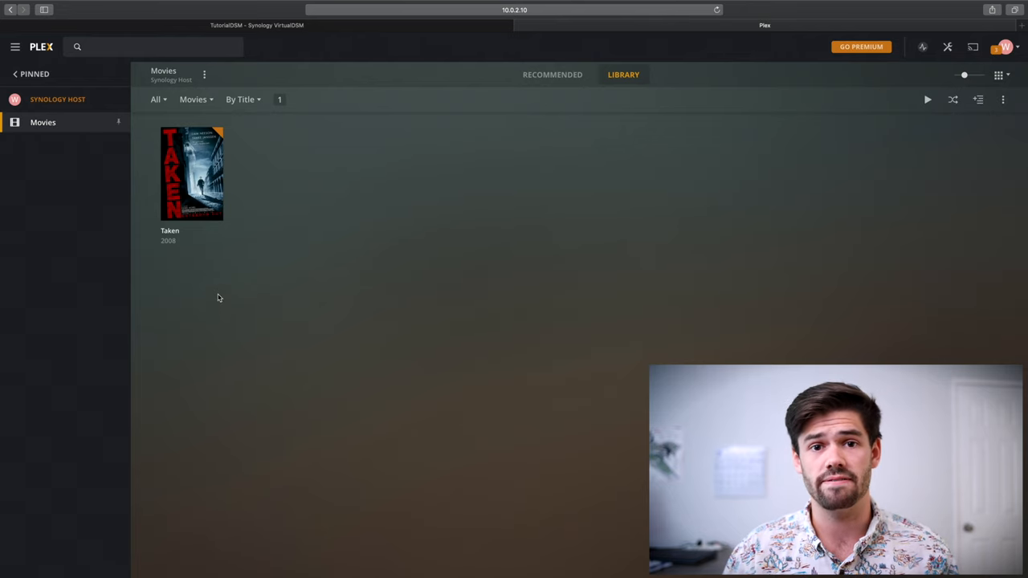
pyautogui.moveTo(199, 282)
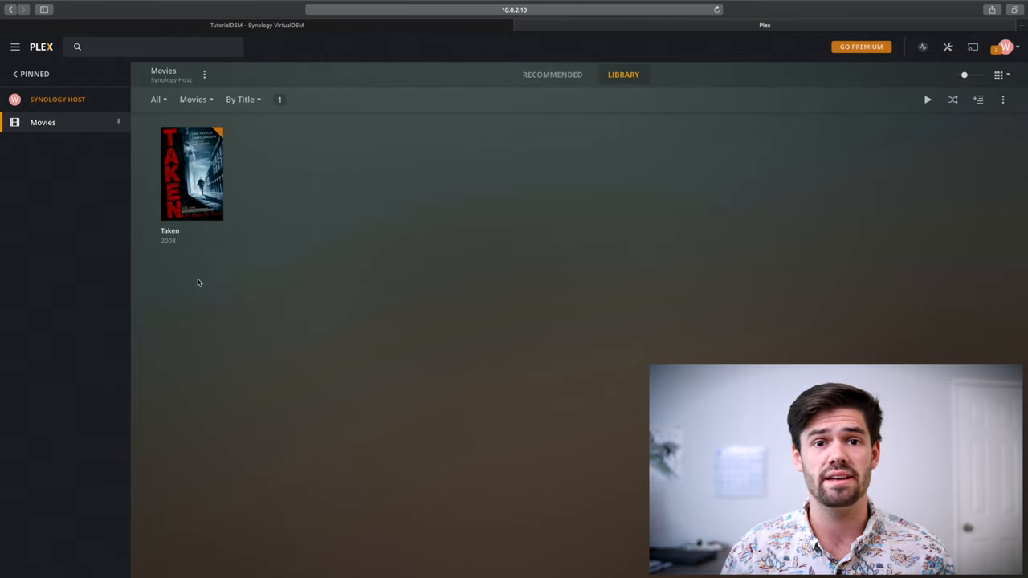
pyautogui.moveTo(244, 166)
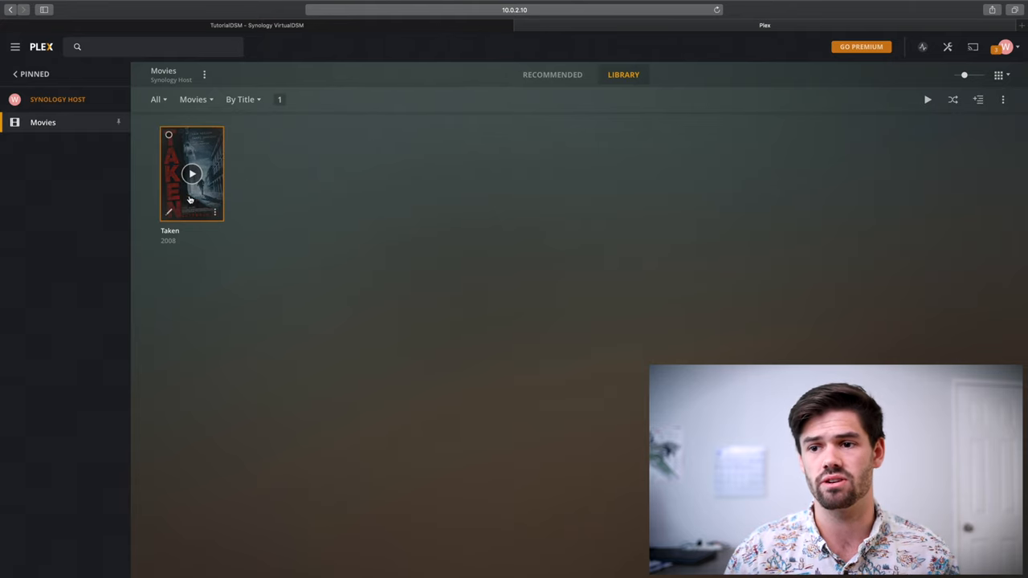
# Play Taken briefly, then stop playback to return to the Movies library.
pyautogui.click(191, 174)
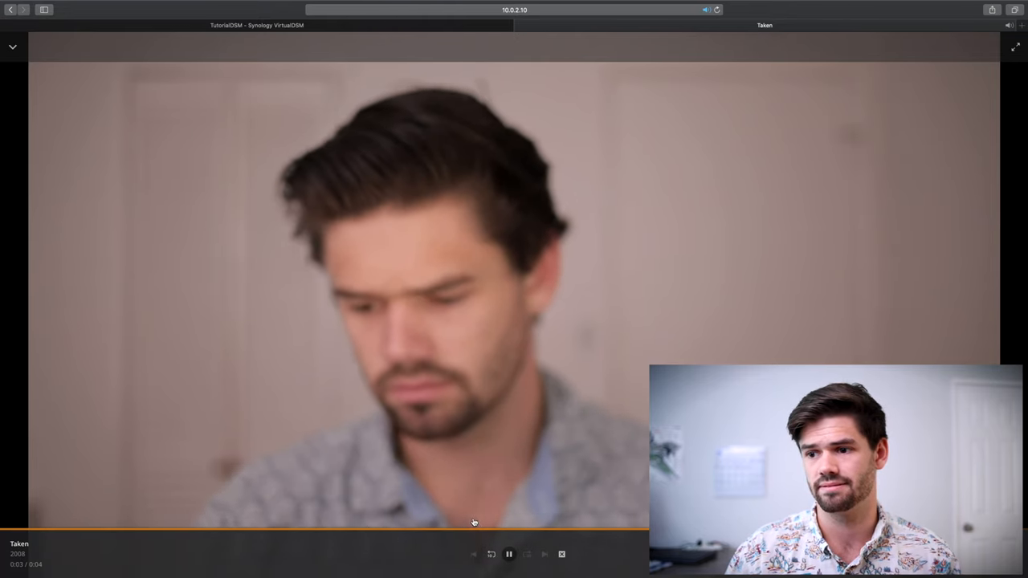
pyautogui.click(561, 554)
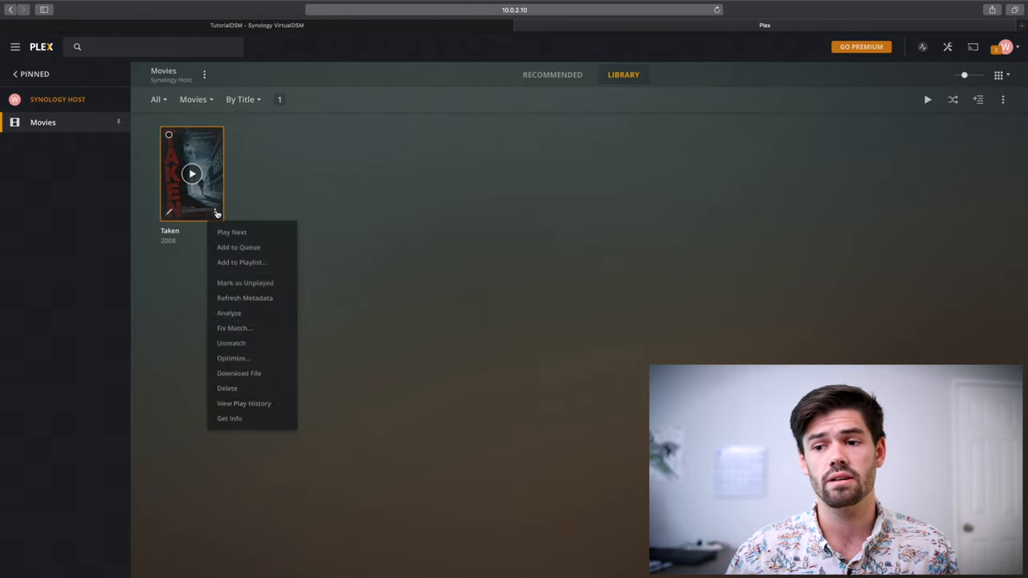
# Optimize Taken with Original Quality as the target quality.
pyautogui.click(233, 358)
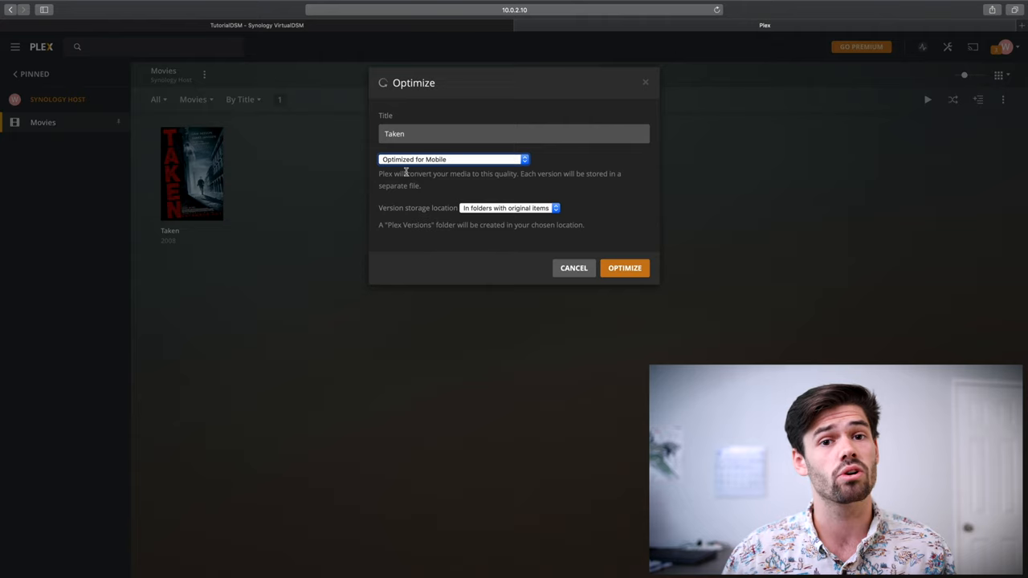
pyautogui.click(452, 159)
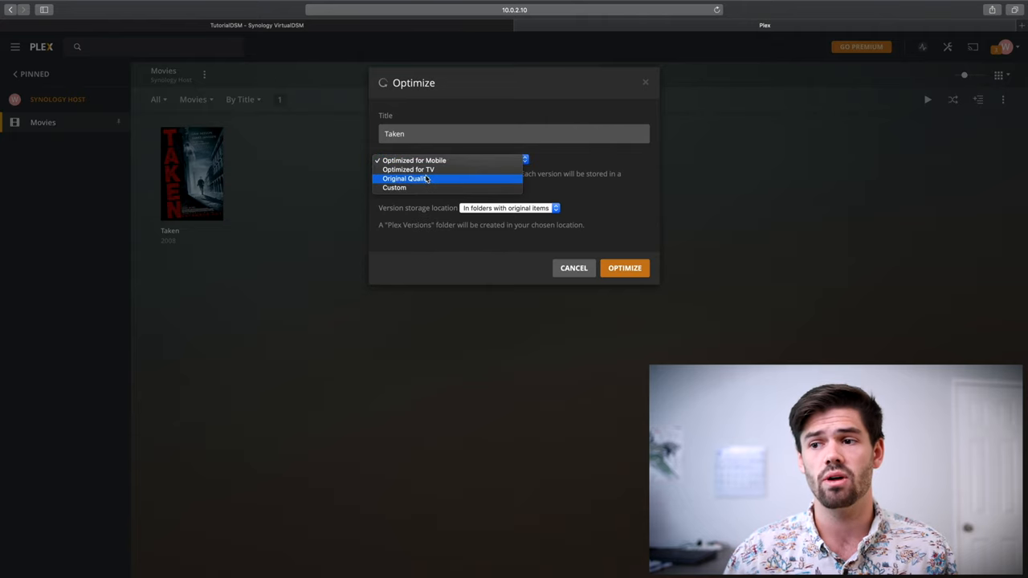
pyautogui.click(403, 178)
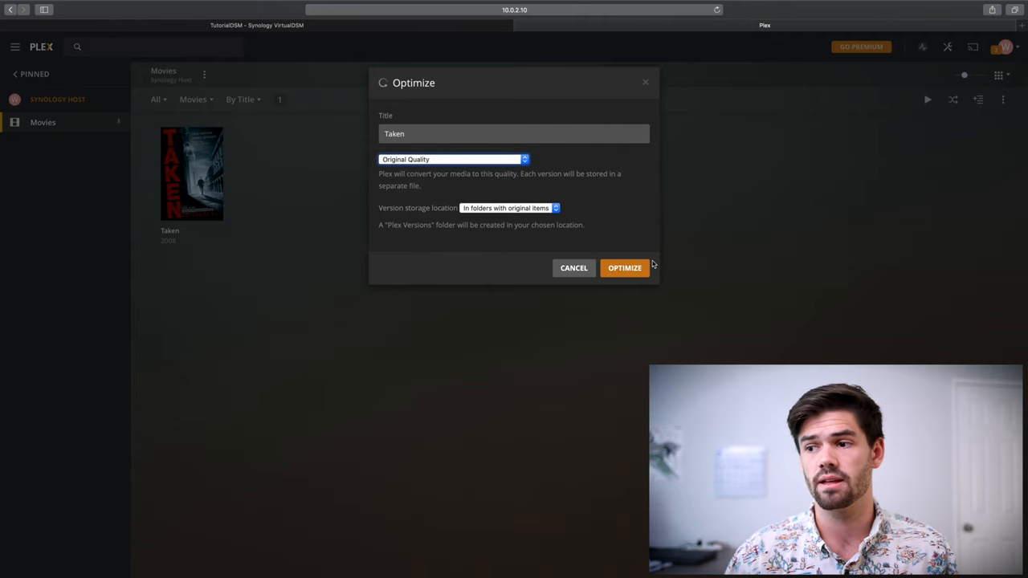
pyautogui.click(624, 267)
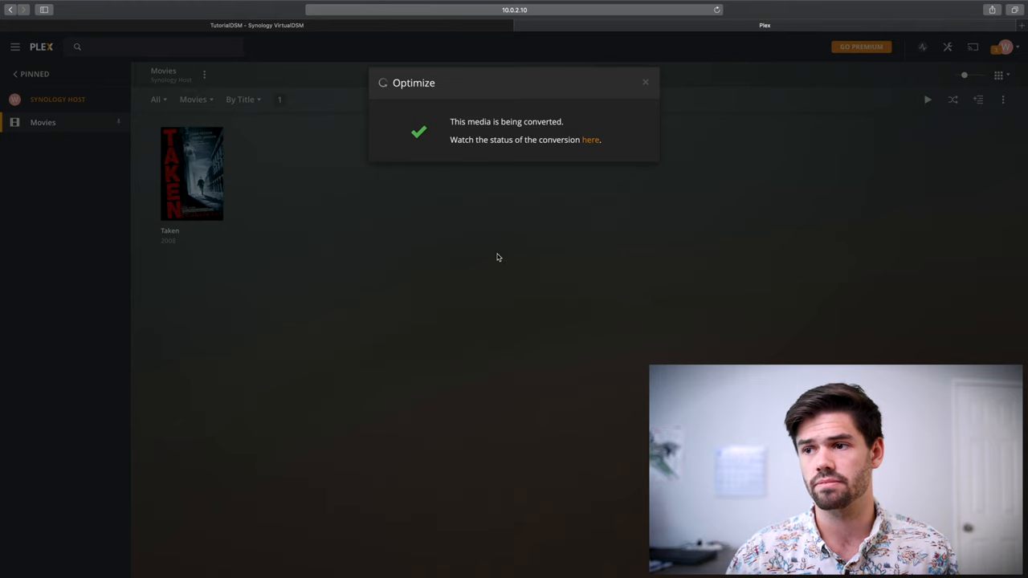
# Dismiss the optimize confirmation and view Taken converting to Original Quality in Conversions.
pyautogui.click(645, 82)
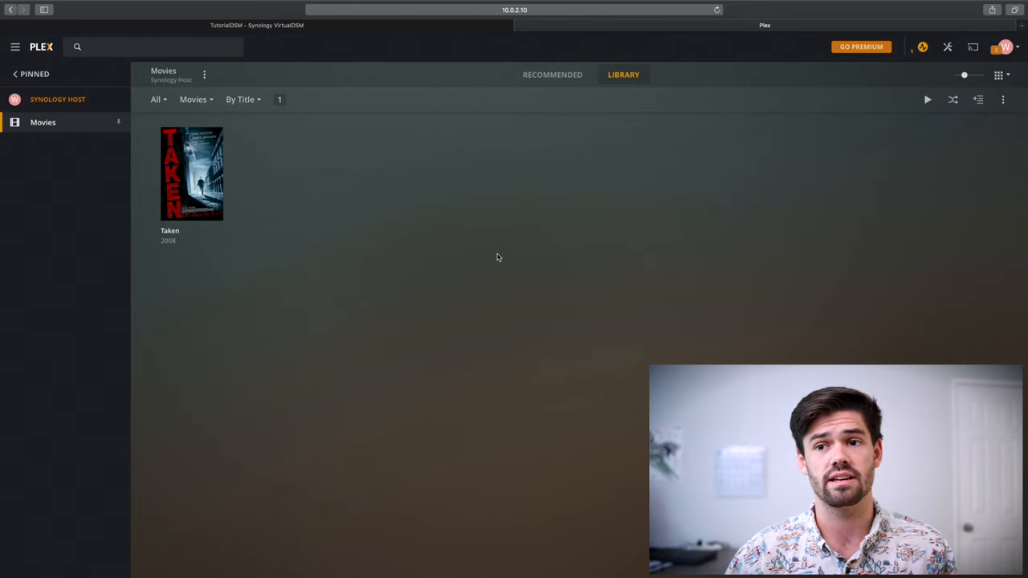
pyautogui.click(923, 47)
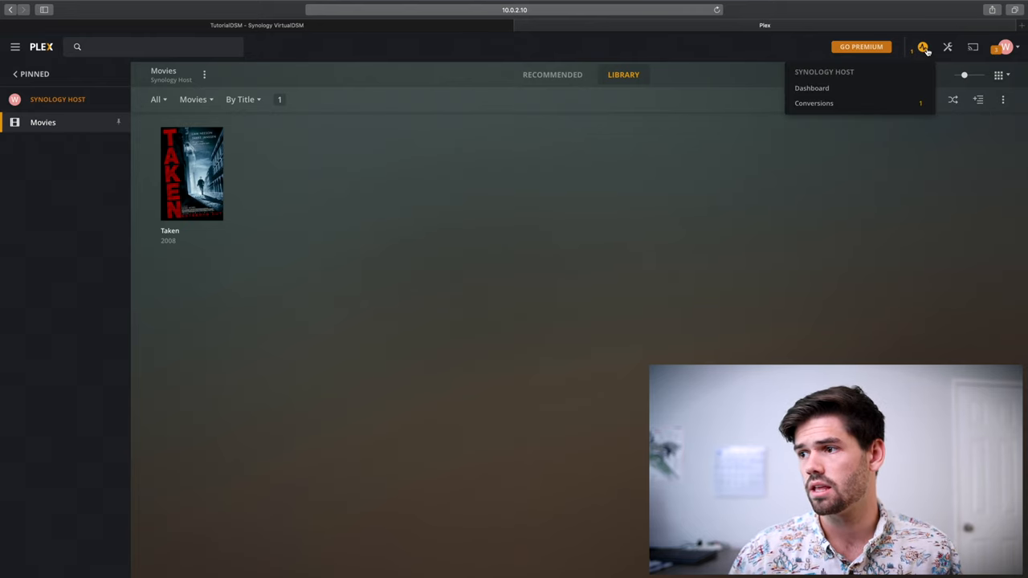
pyautogui.click(813, 102)
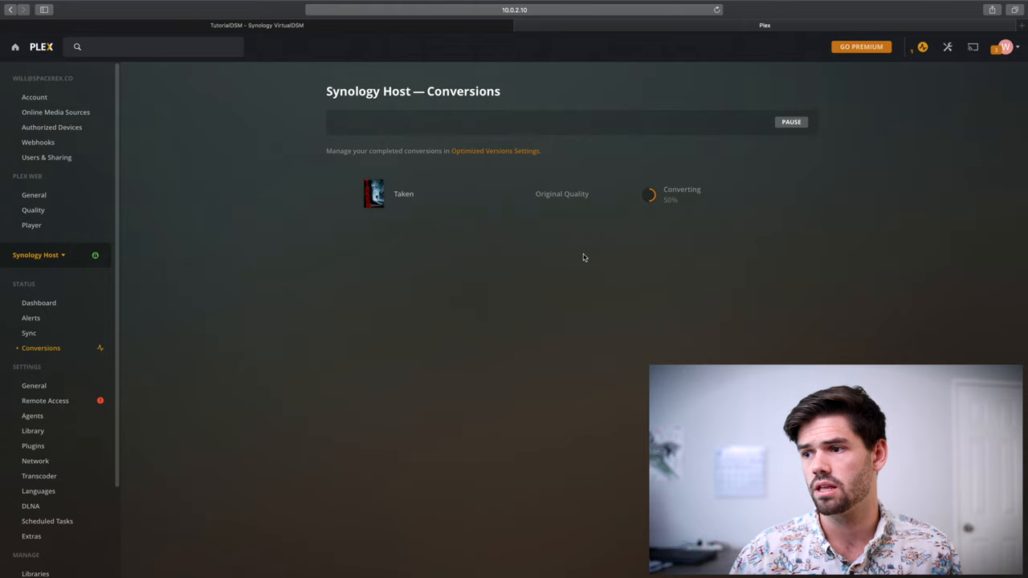
pyautogui.moveTo(578, 253)
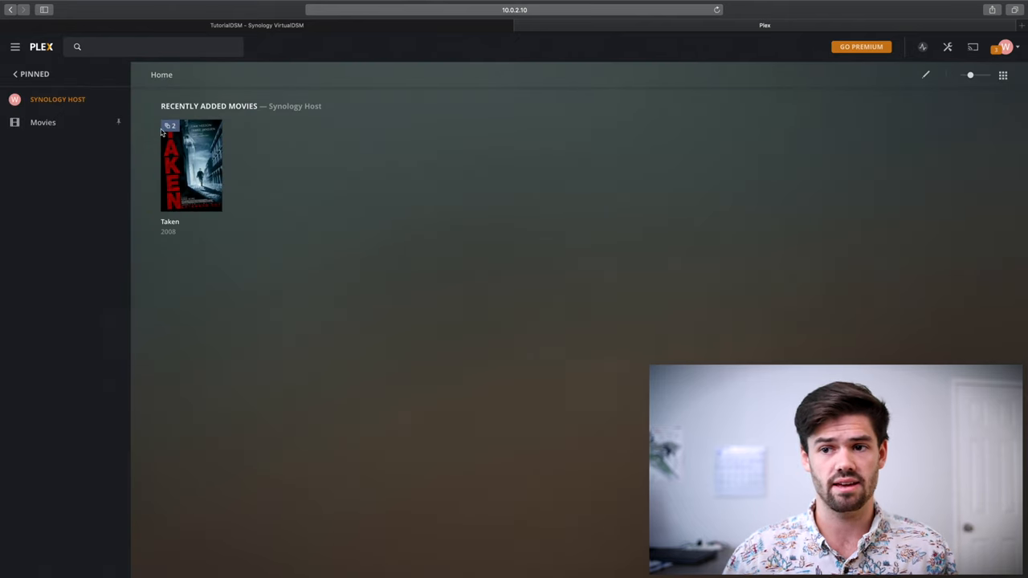
pyautogui.click(214, 205)
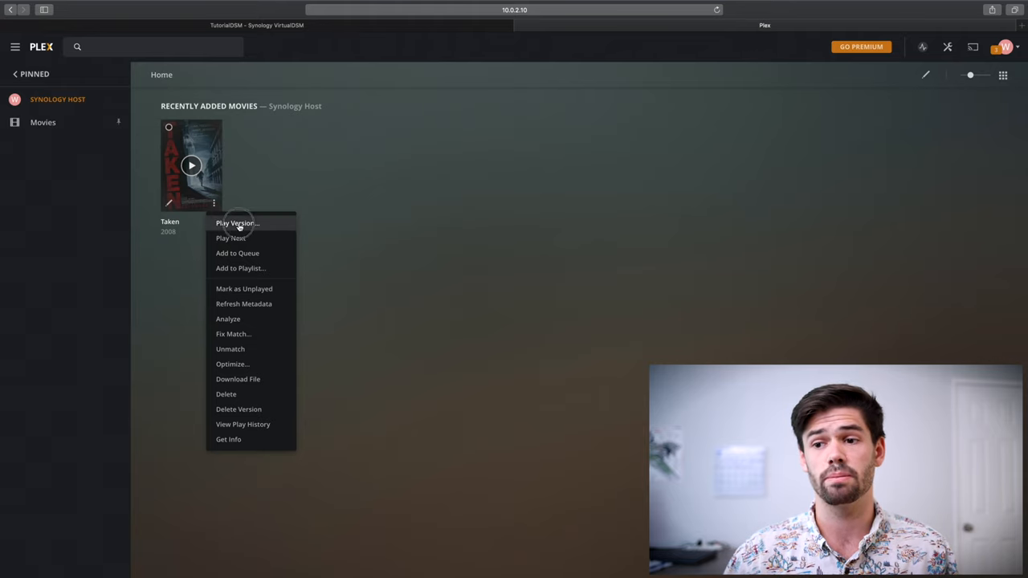
pyautogui.click(236, 224)
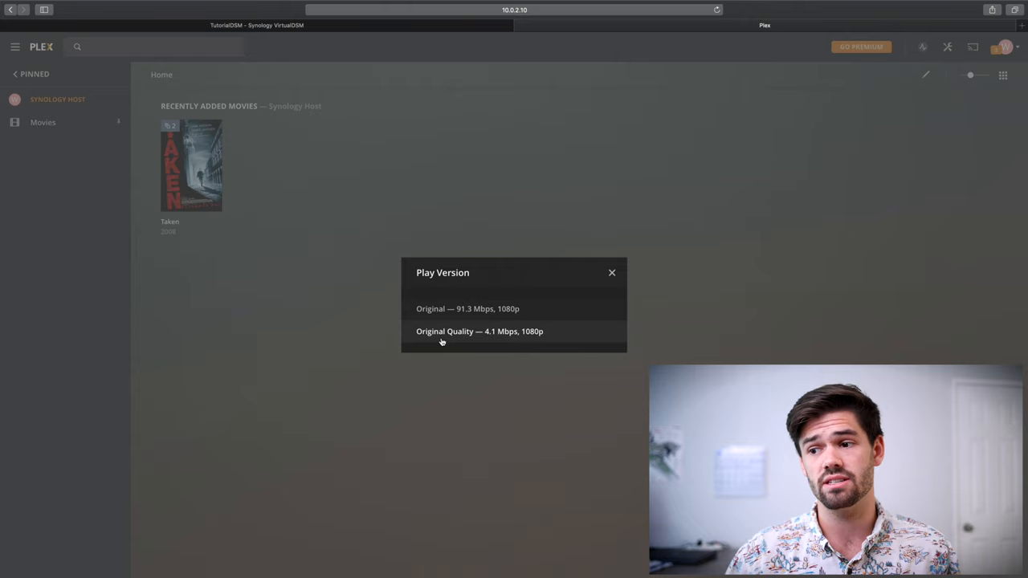
pyautogui.moveTo(502, 340)
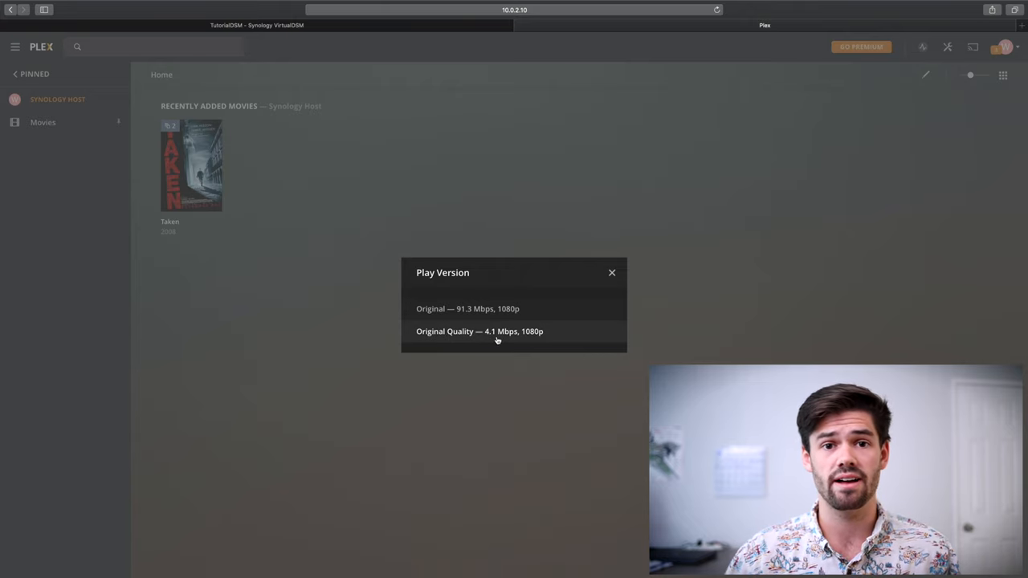
pyautogui.click(479, 331)
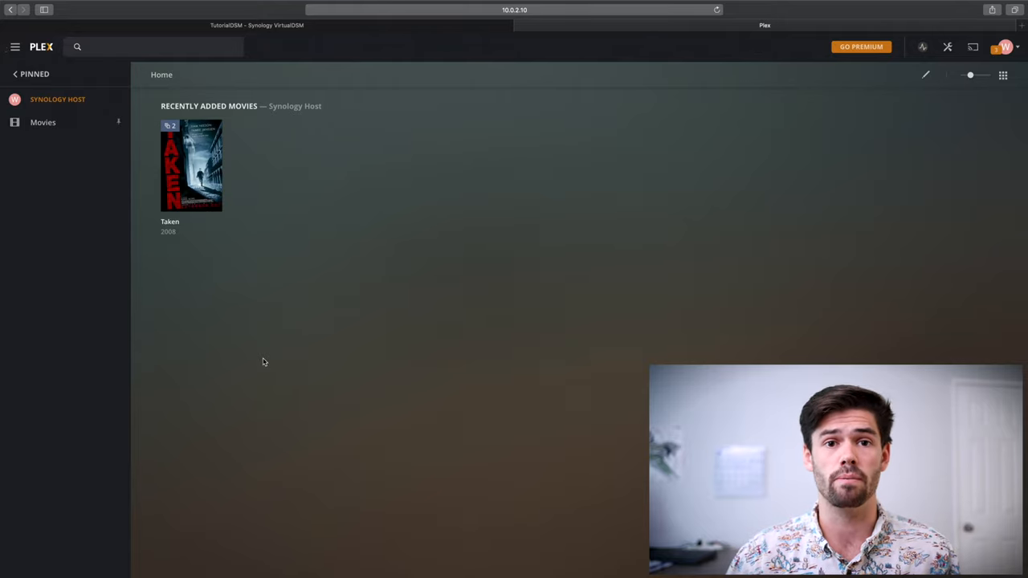
pyautogui.moveTo(249, 359)
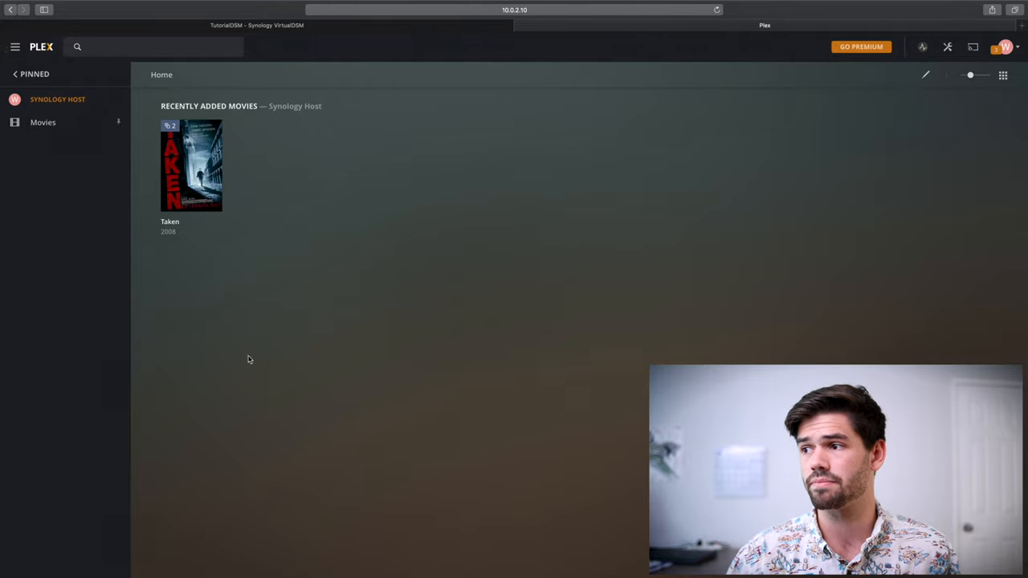